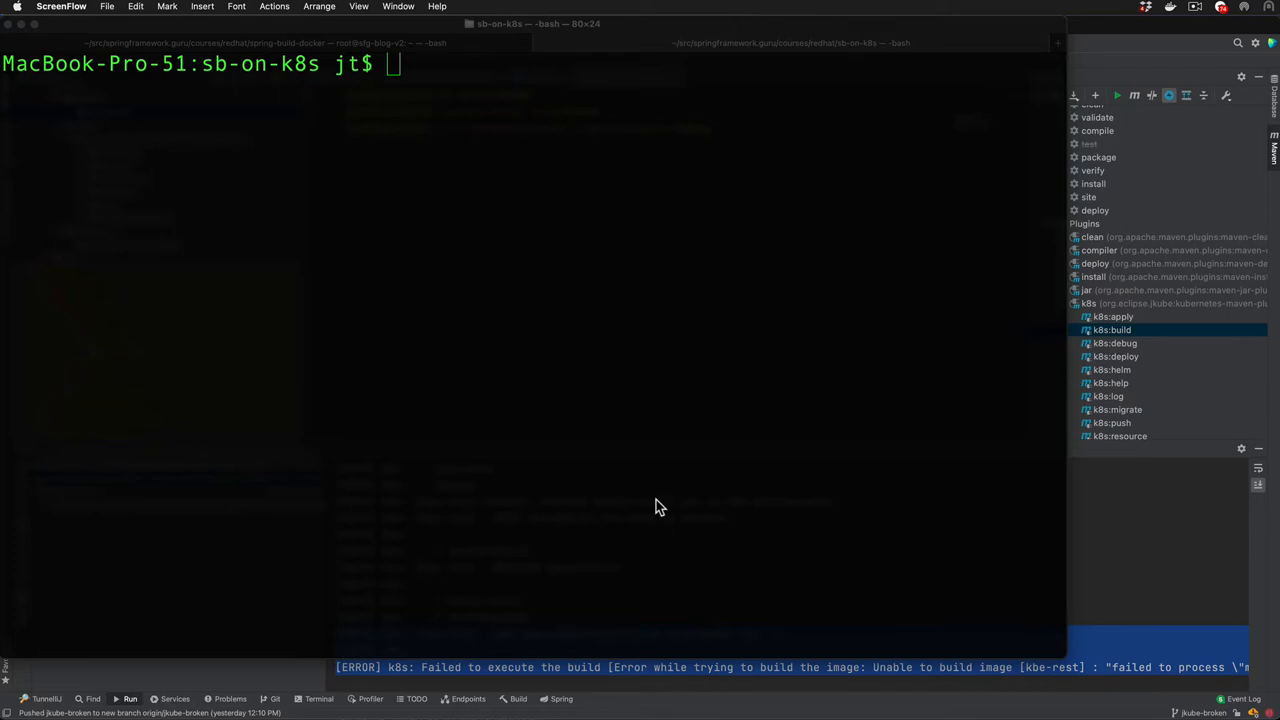
pyautogui.moveTo(658, 508)
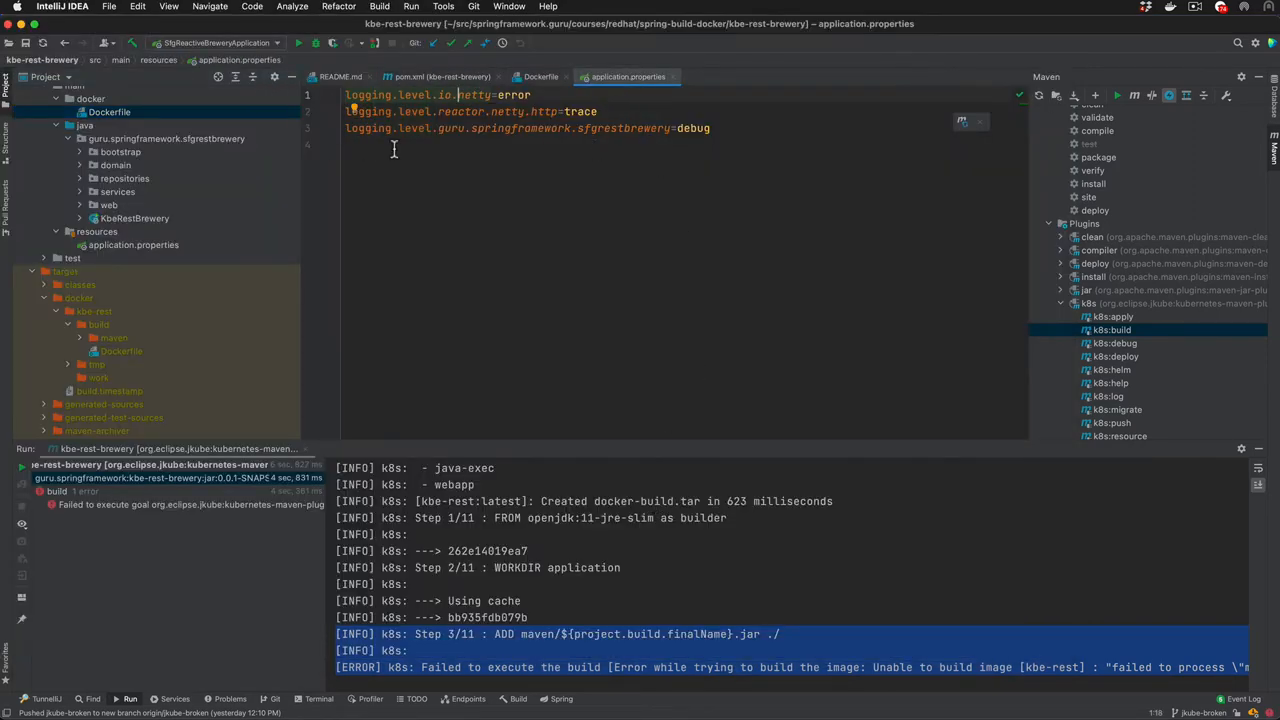
pyautogui.moveTo(578, 164)
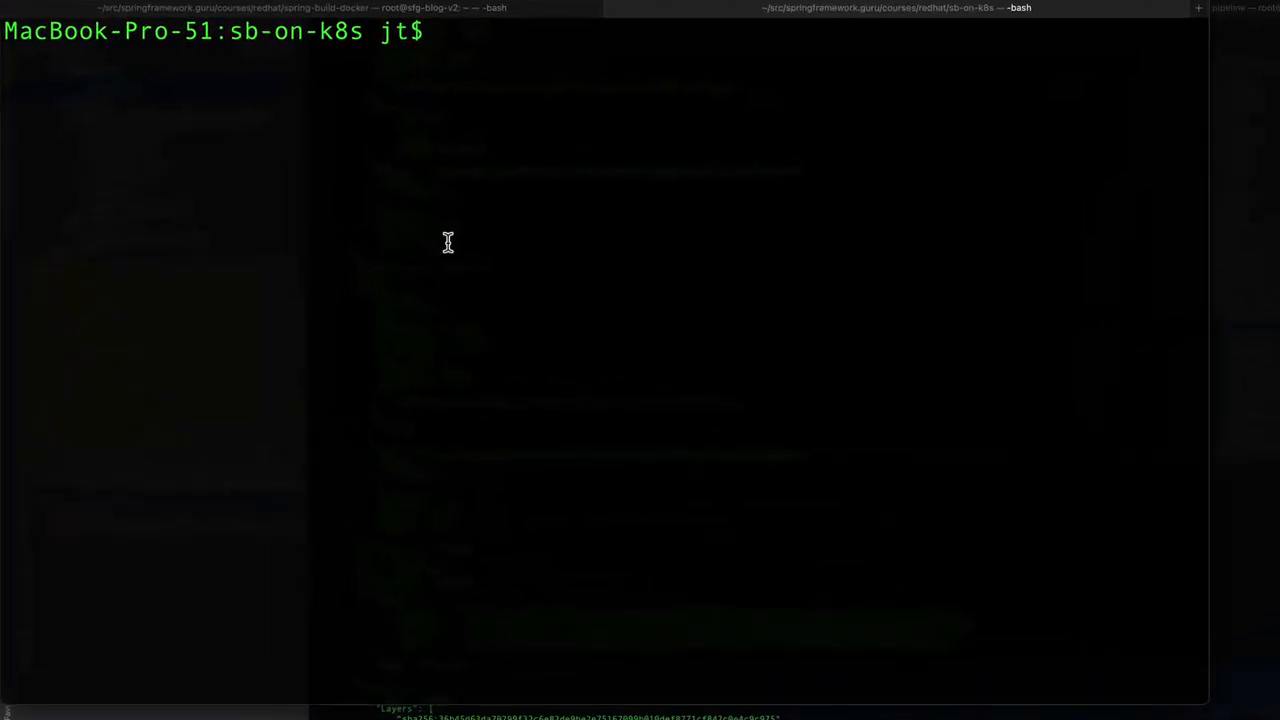
# List the cluster's Kubernetes resources with kubectl get all
pyautogui.write('k')
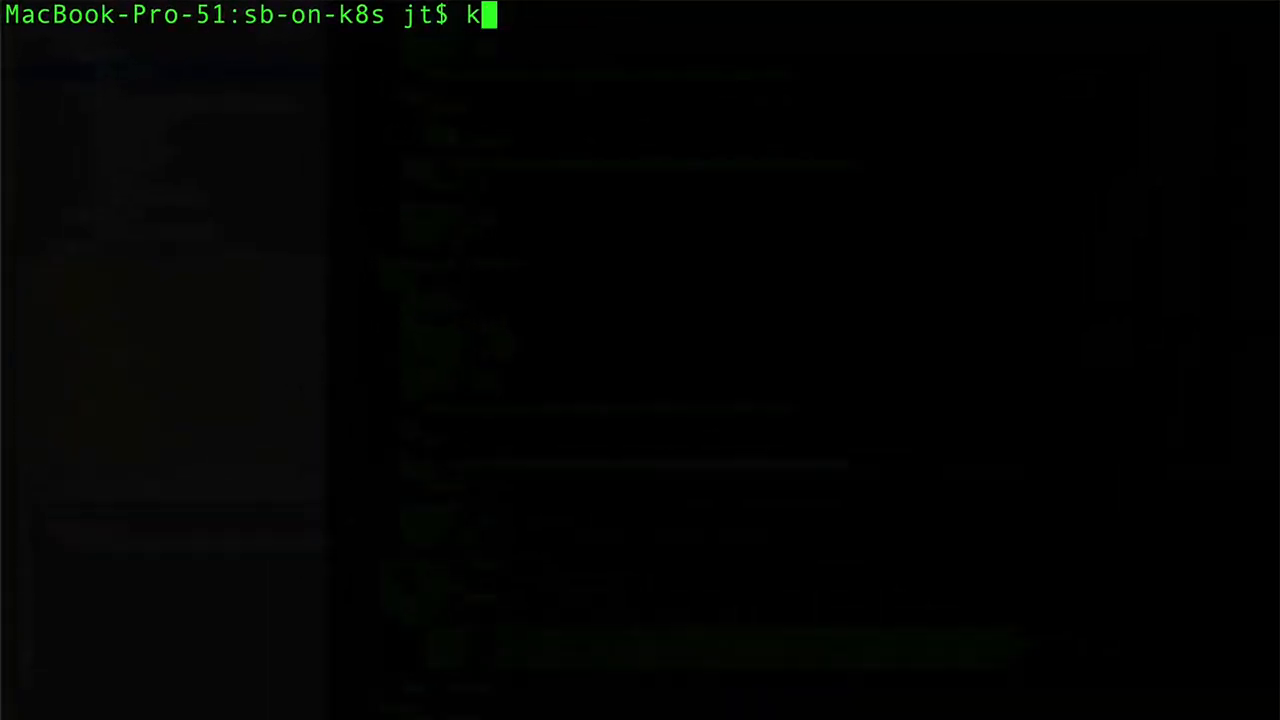
pyautogui.write('ubectl get all')
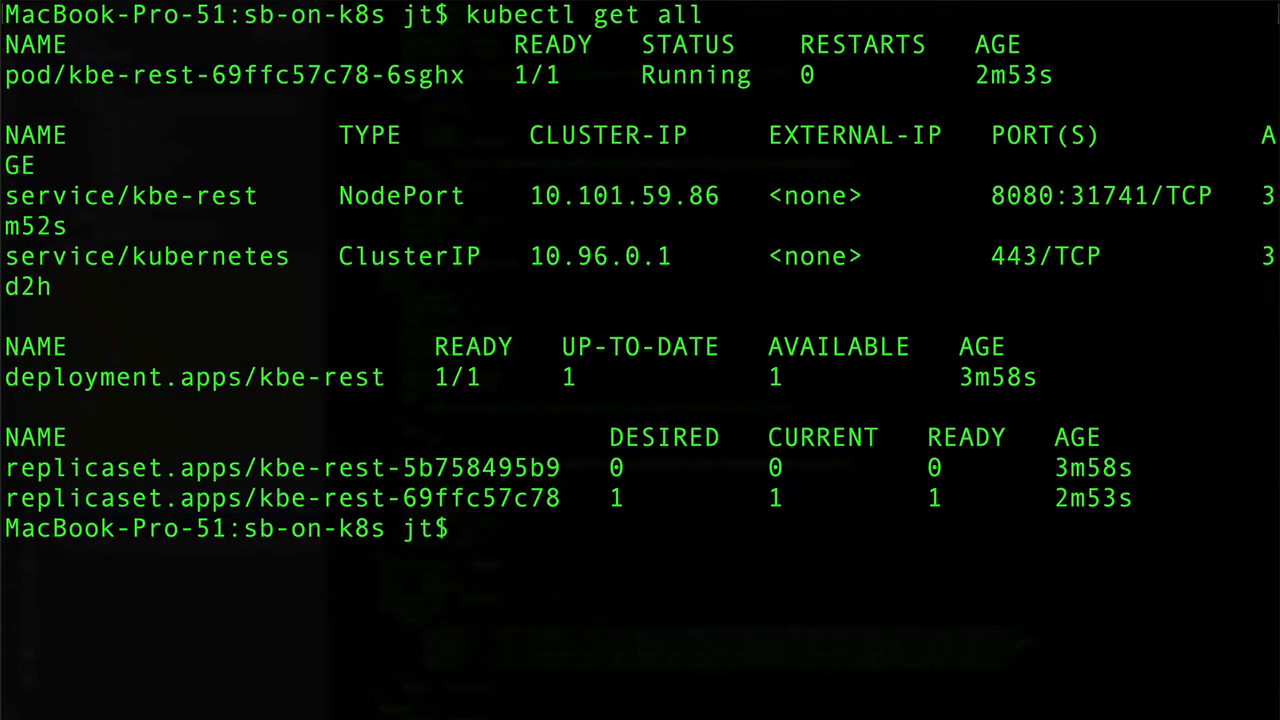
pyautogui.write('kubectl logs')
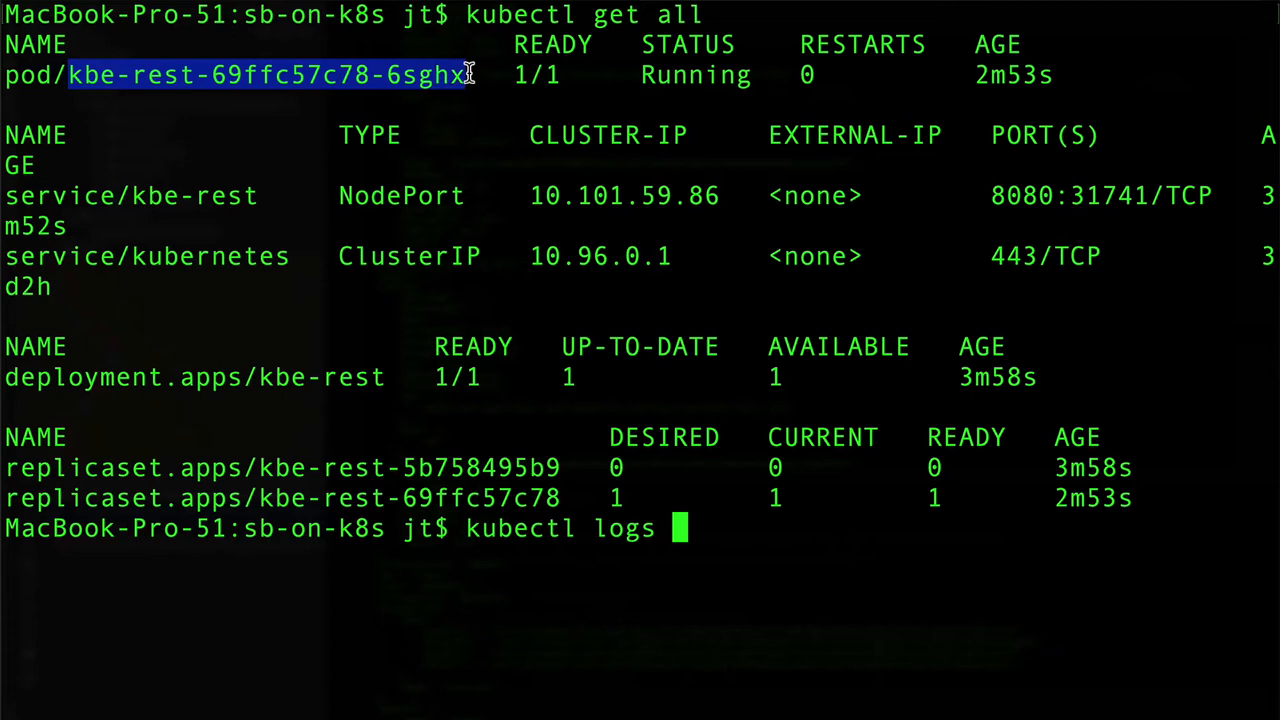
# Show the logs of pod kbe-rest-69ffc57c78-6sghx, which include DEBUG entries
pyautogui.write('kbe-rest-69ffc57c78-6sghx')
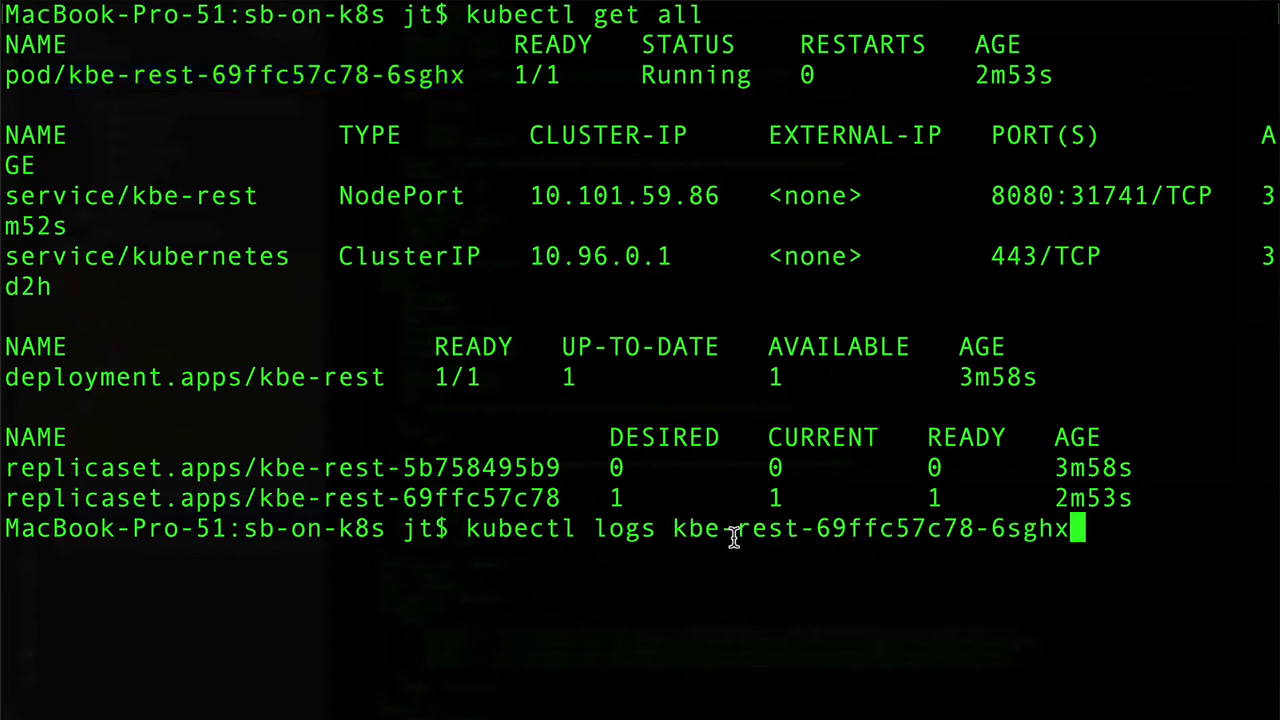
pyautogui.press('Return')
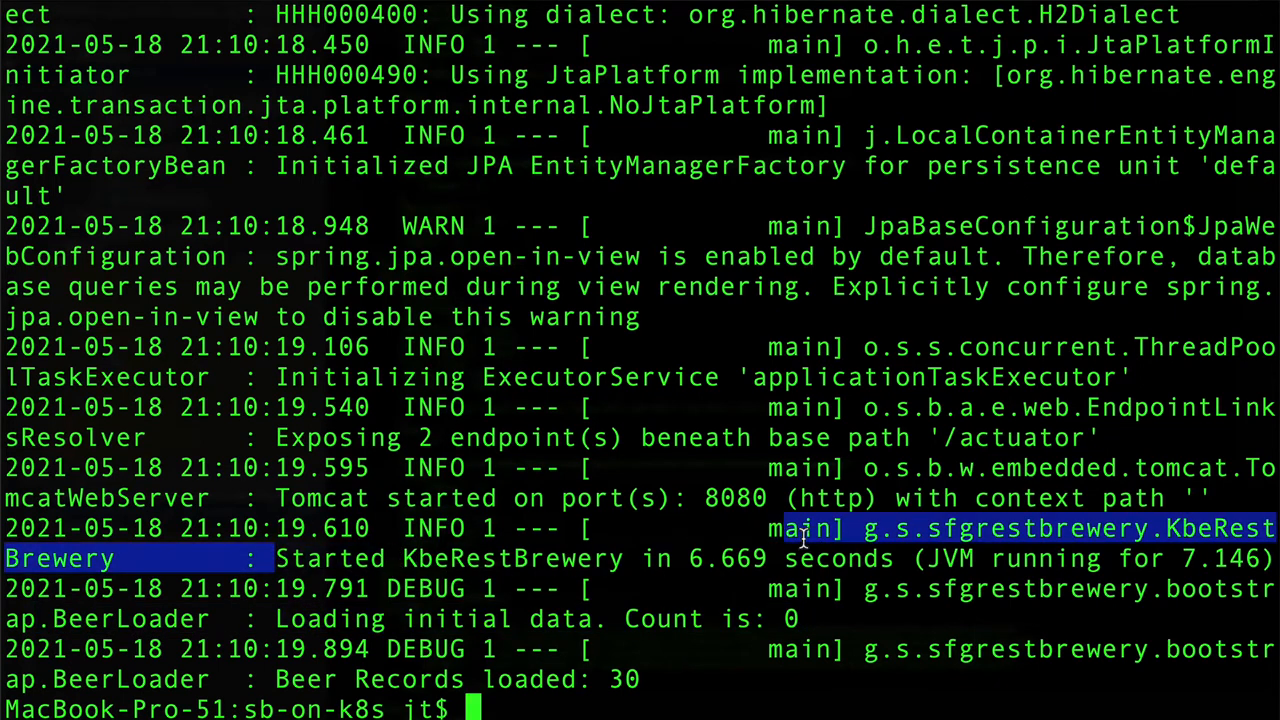
pyautogui.click(940, 600)
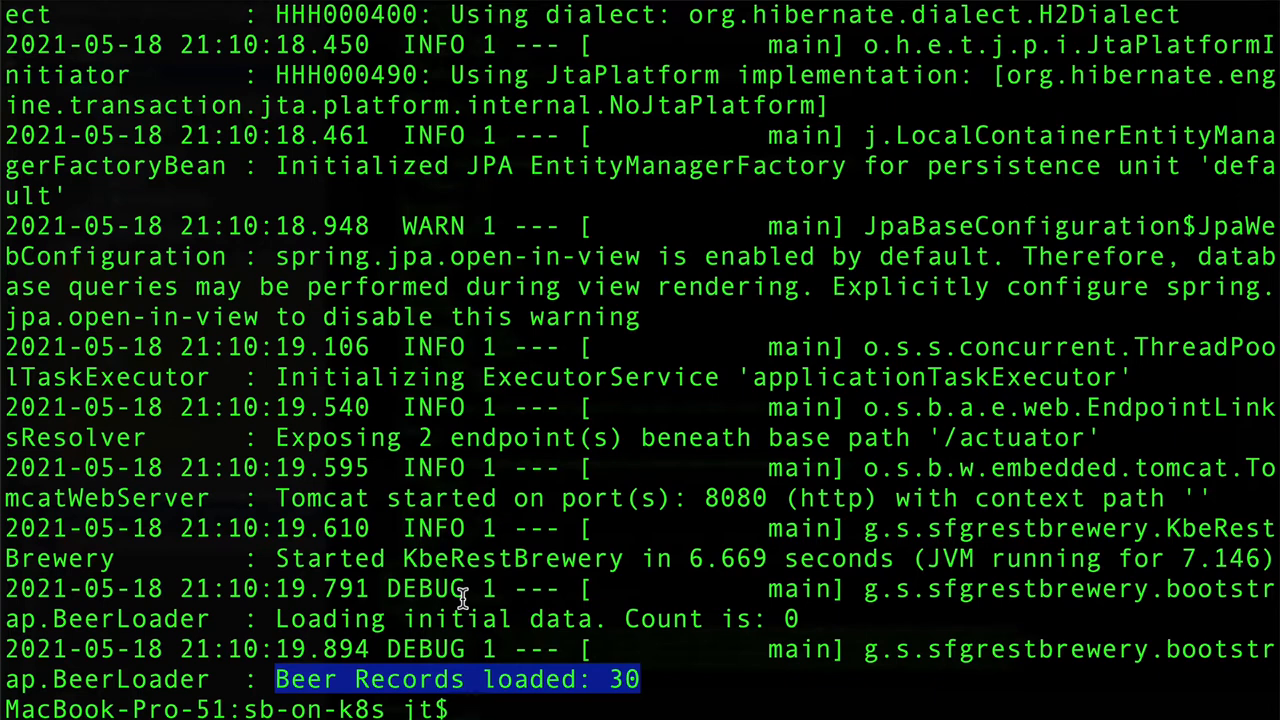
pyautogui.write('clear')
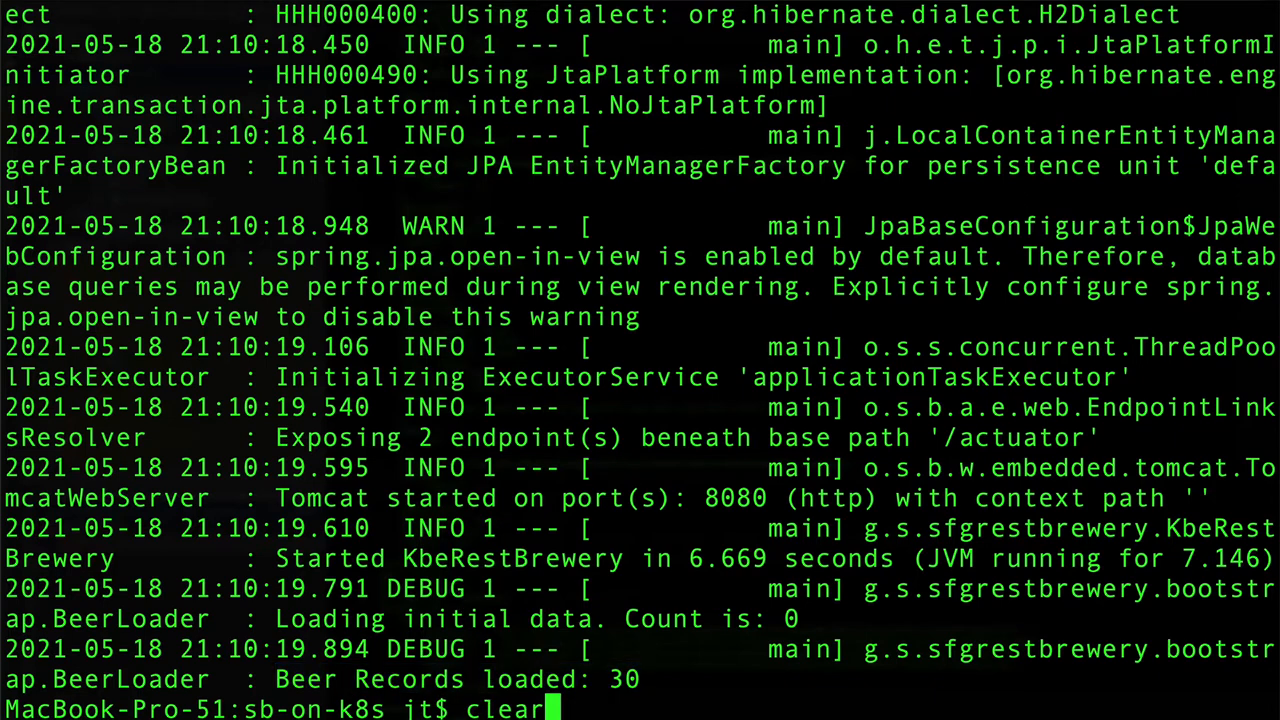
# Clear the screen and edit deployment.yml in vi with the containers spec in view
pyautogui.press('Return')
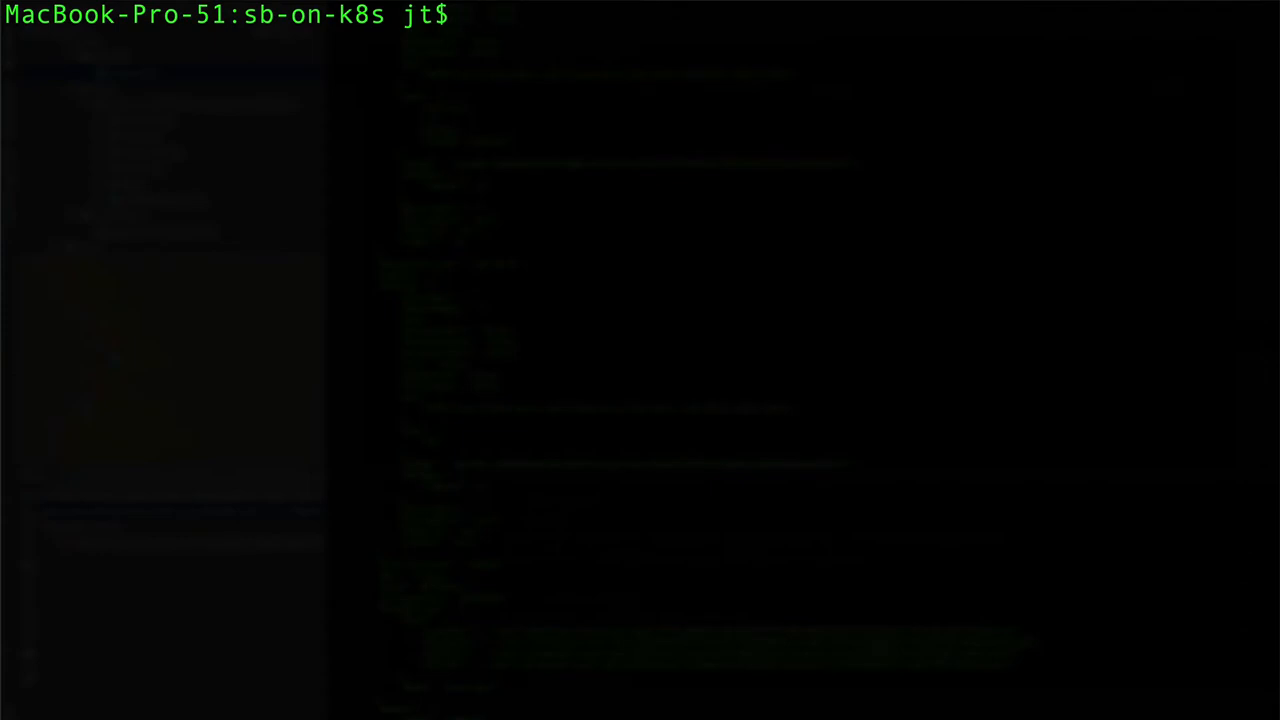
pyautogui.write('vi')
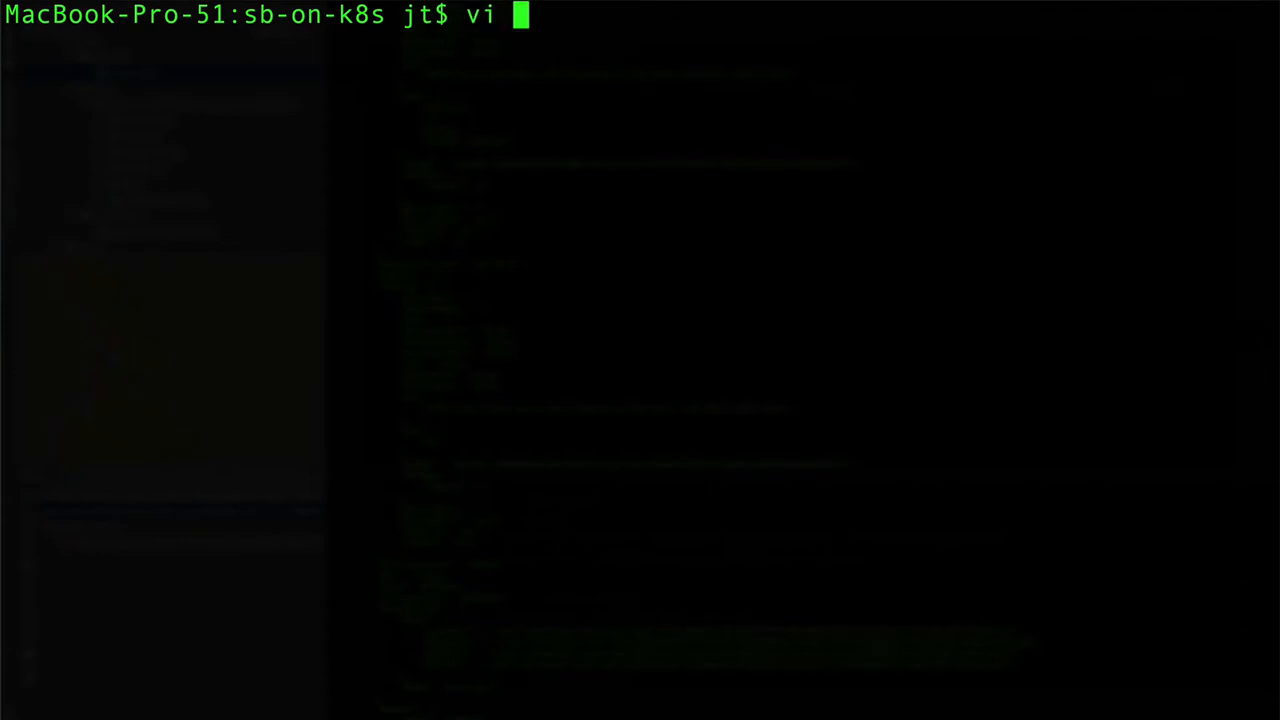
pyautogui.write('deployment.')
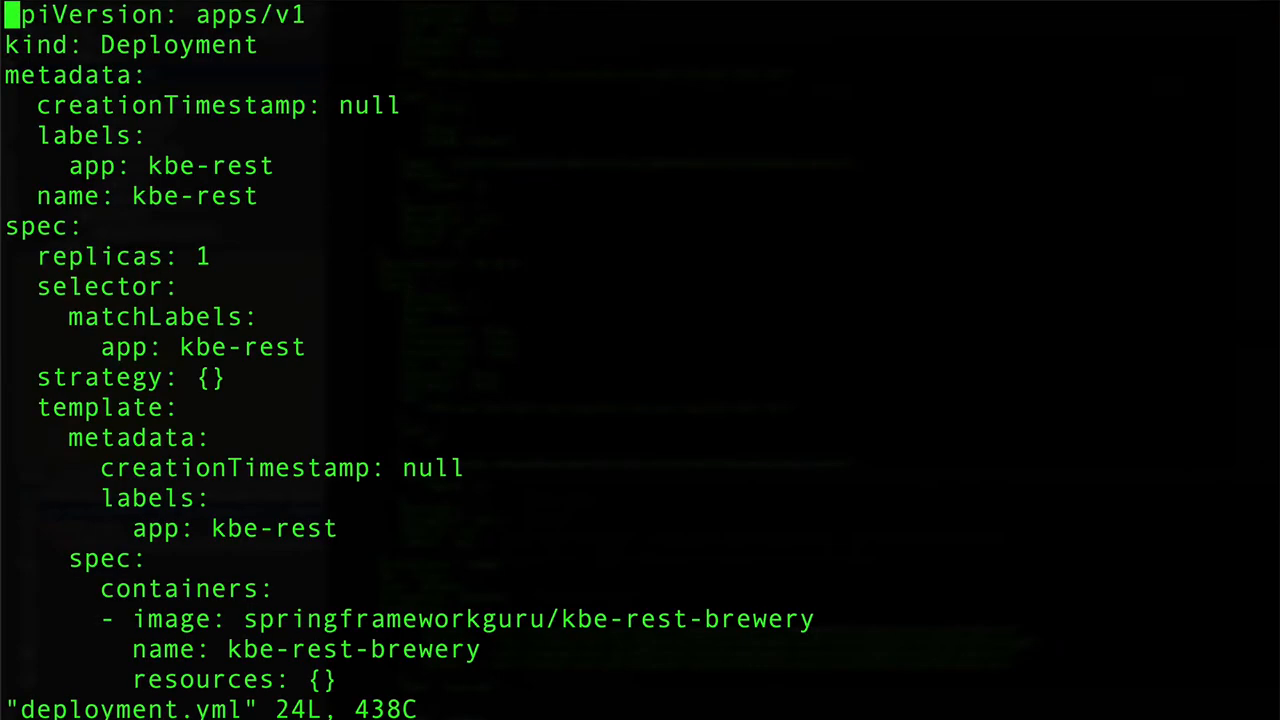
pyautogui.scroll(-3)
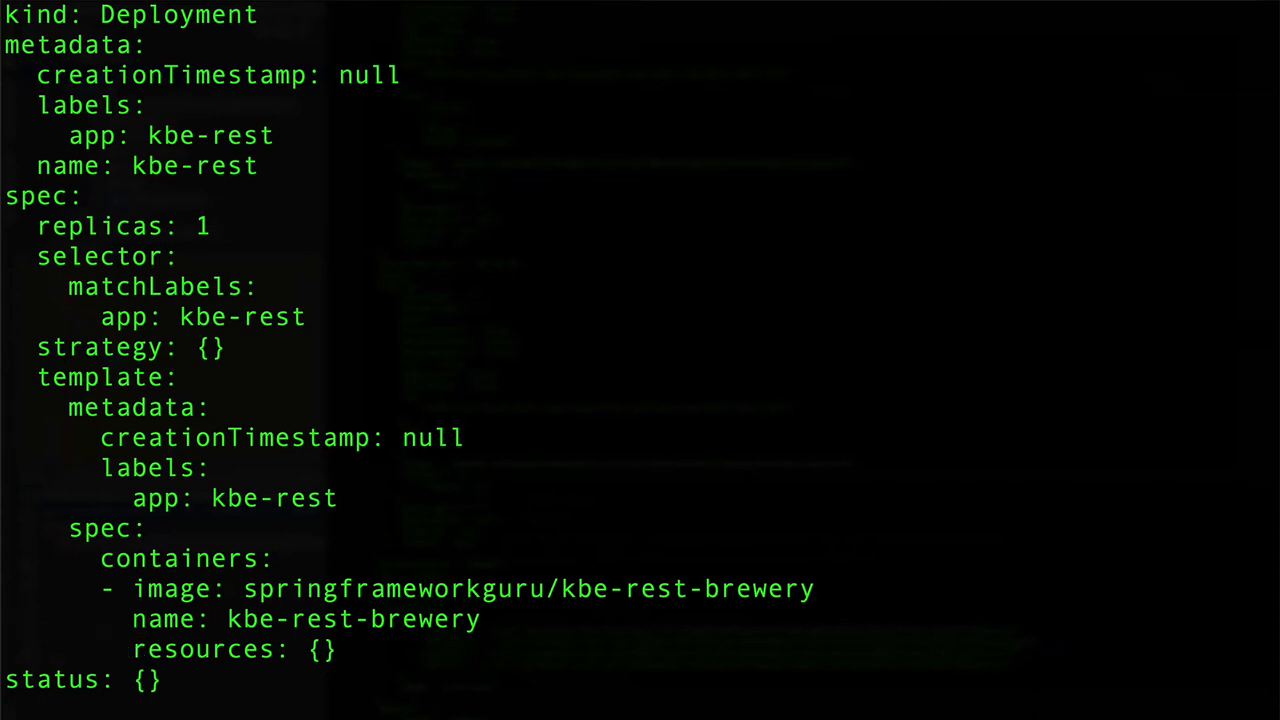
# Add an env section with a new '- name:' entry under the kbe-rest container
pyautogui.press('i')
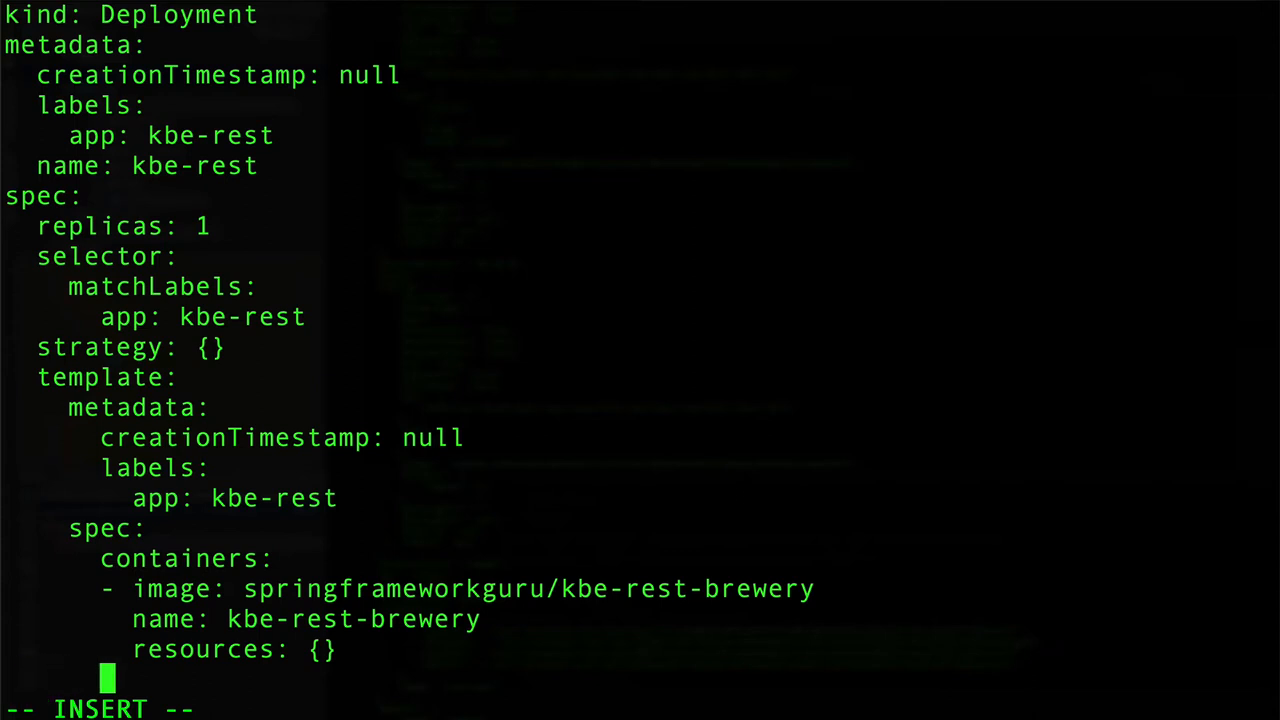
pyautogui.write('env')
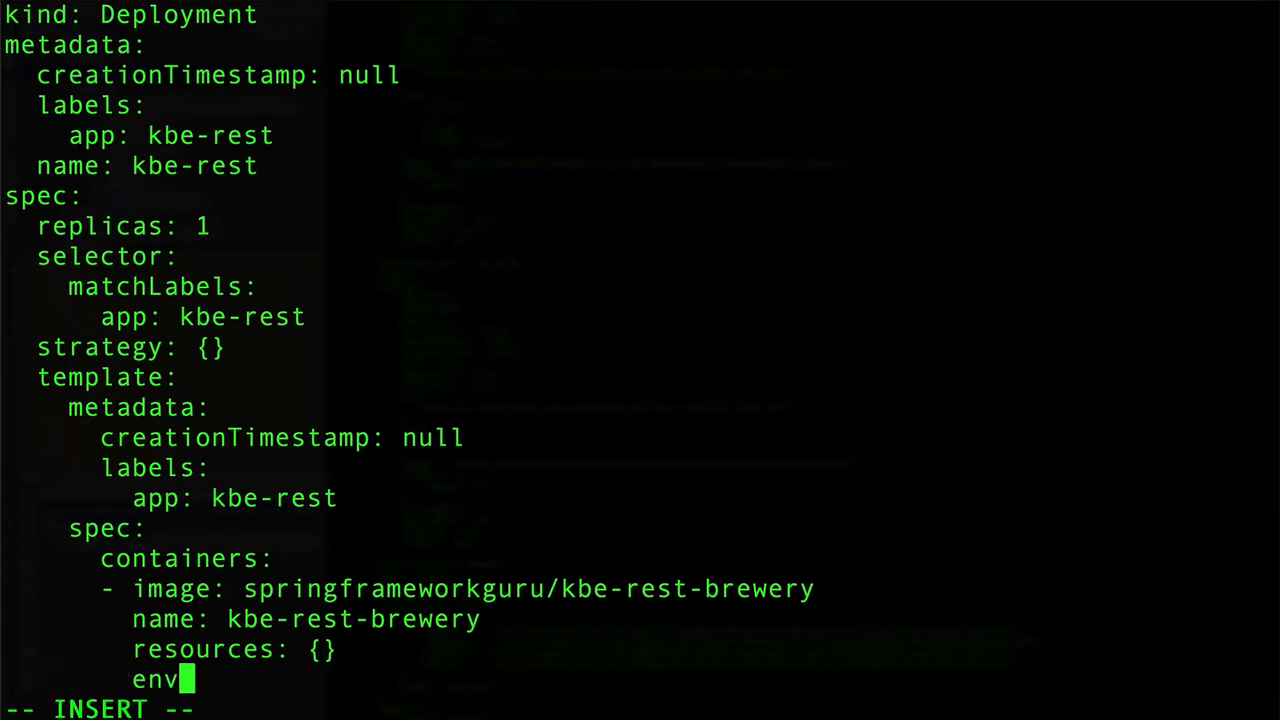
pyautogui.write(':')
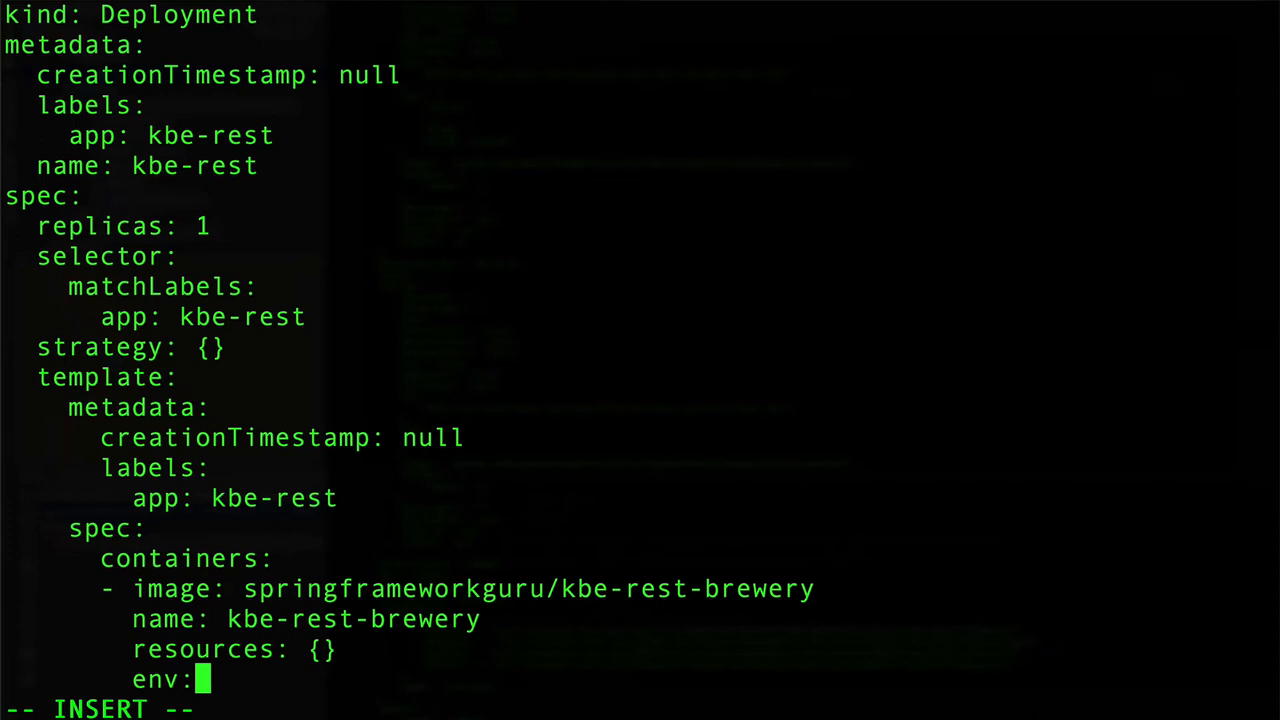
pyautogui.press('Return')
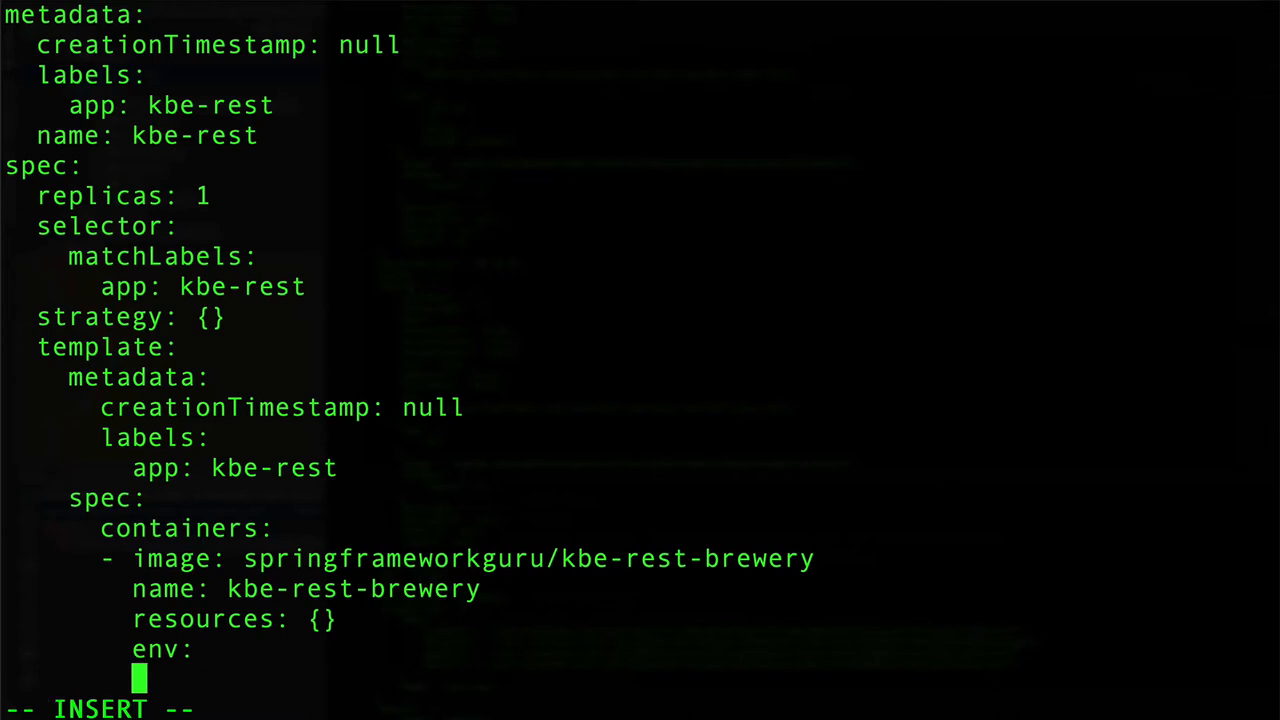
pyautogui.write('-')
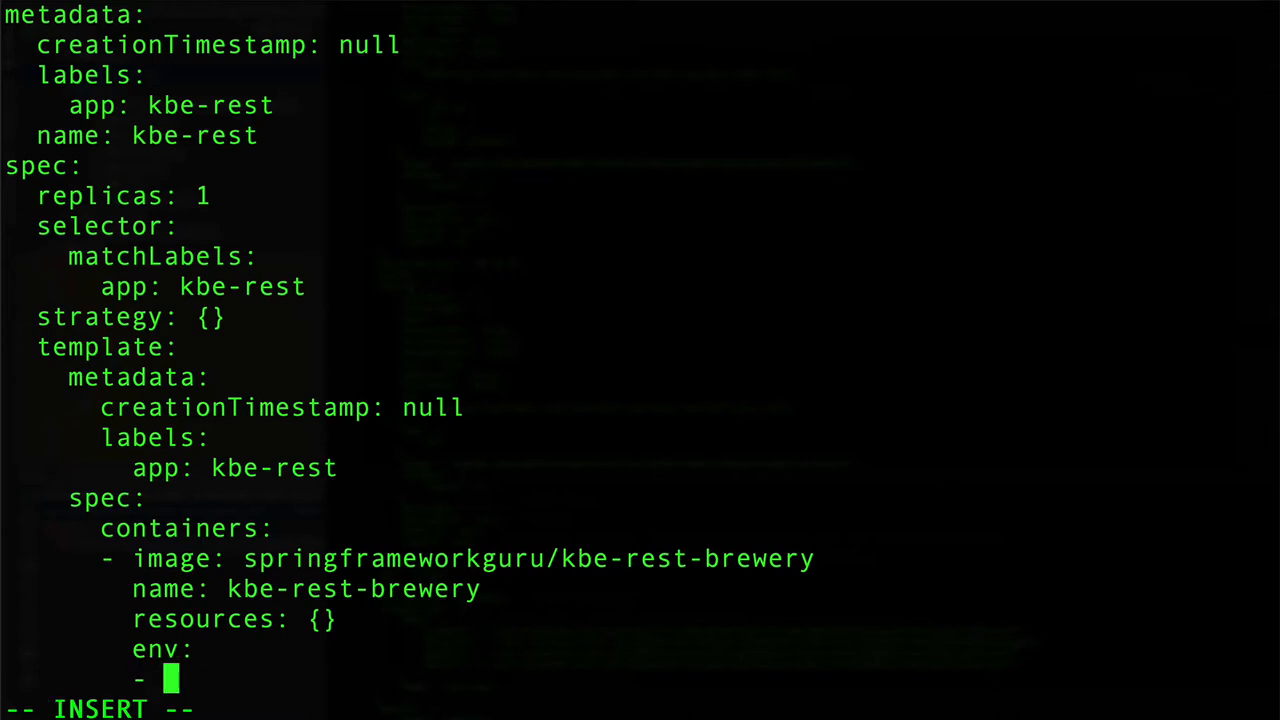
pyautogui.write('na')
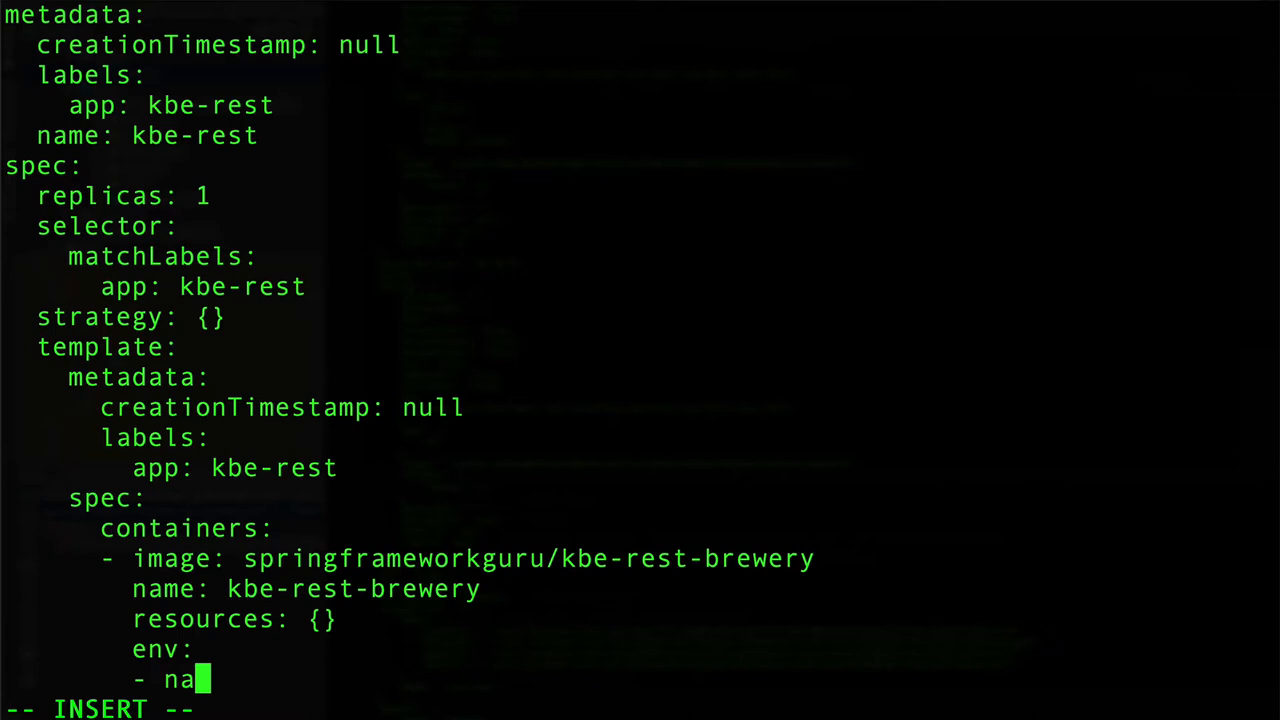
pyautogui.write('me:')
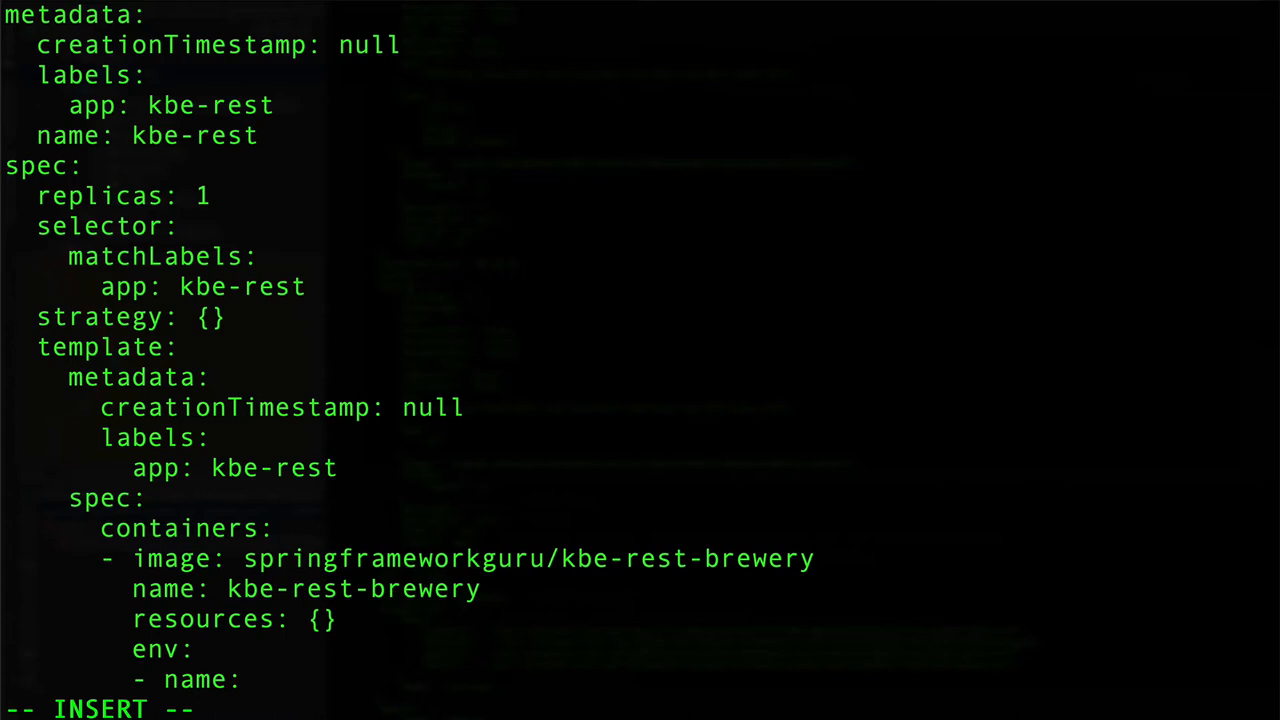
# Name the variable LOGGING_LEVEL_GURU_SPRINGFRAMEWORK_SFGRESTBREWERY and give it value info
pyautogui.write('LOG')
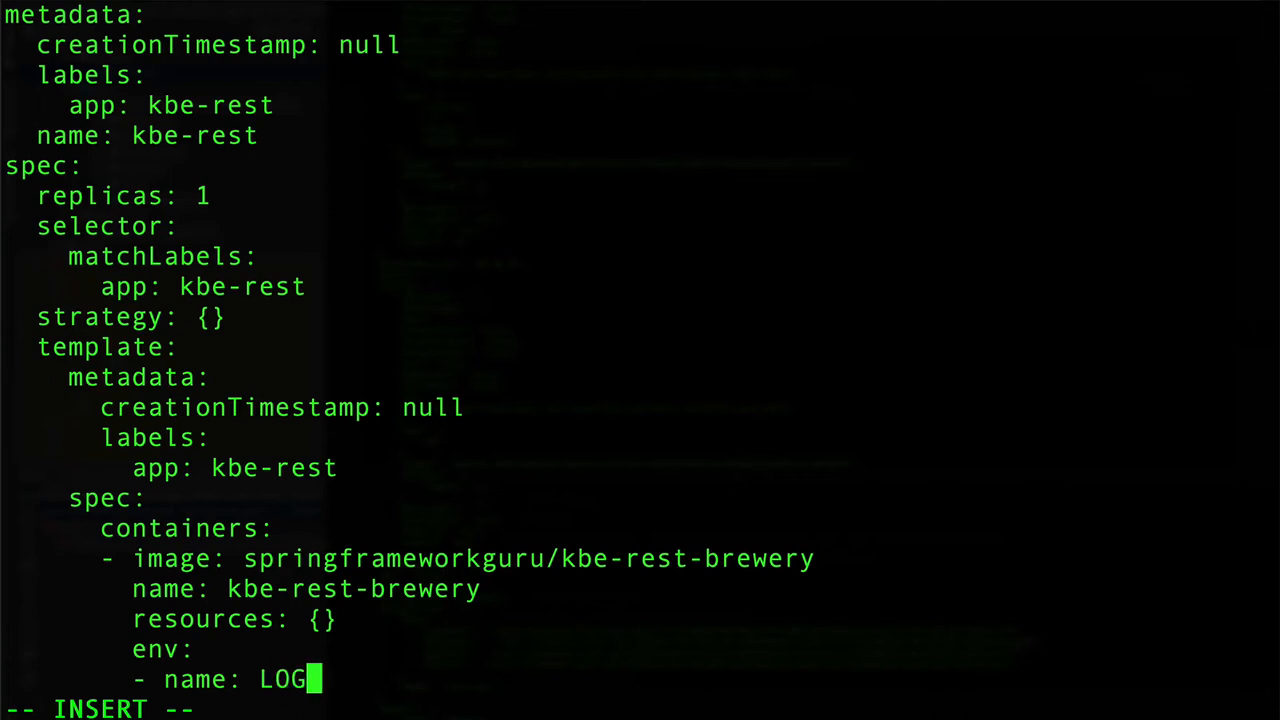
pyautogui.write('GING_LEVE')
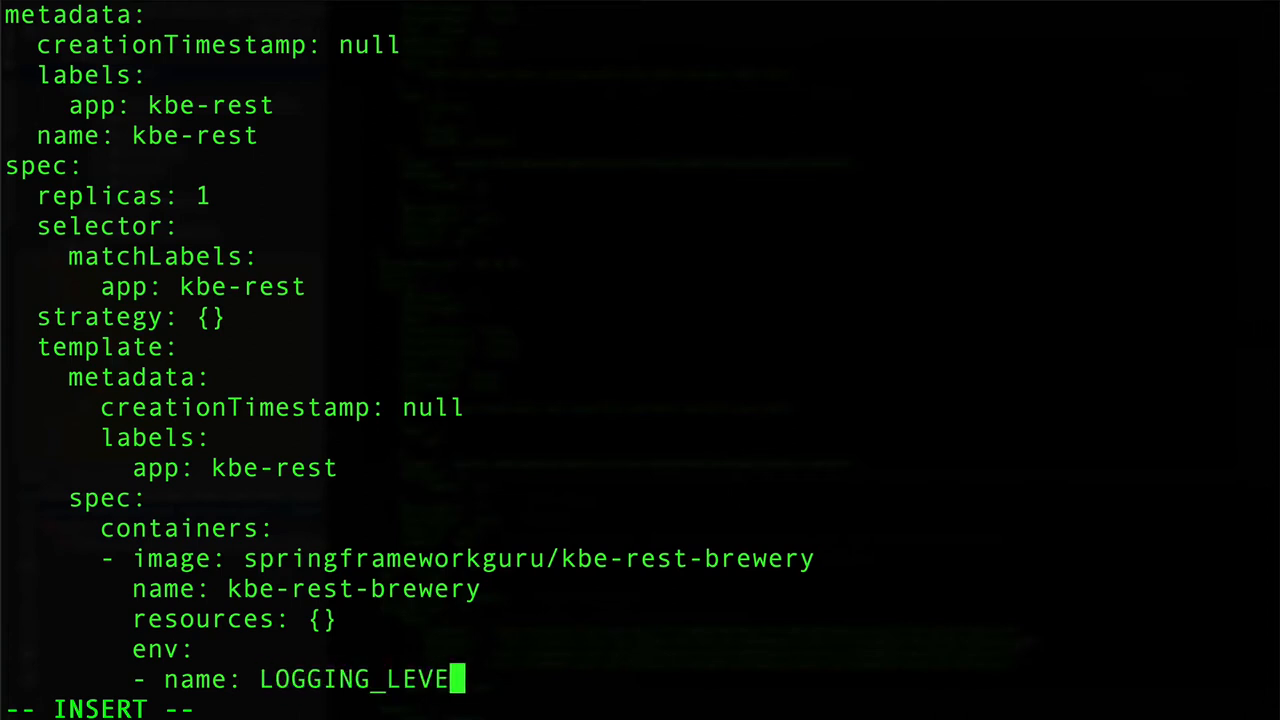
pyautogui.write('L_GURU_')
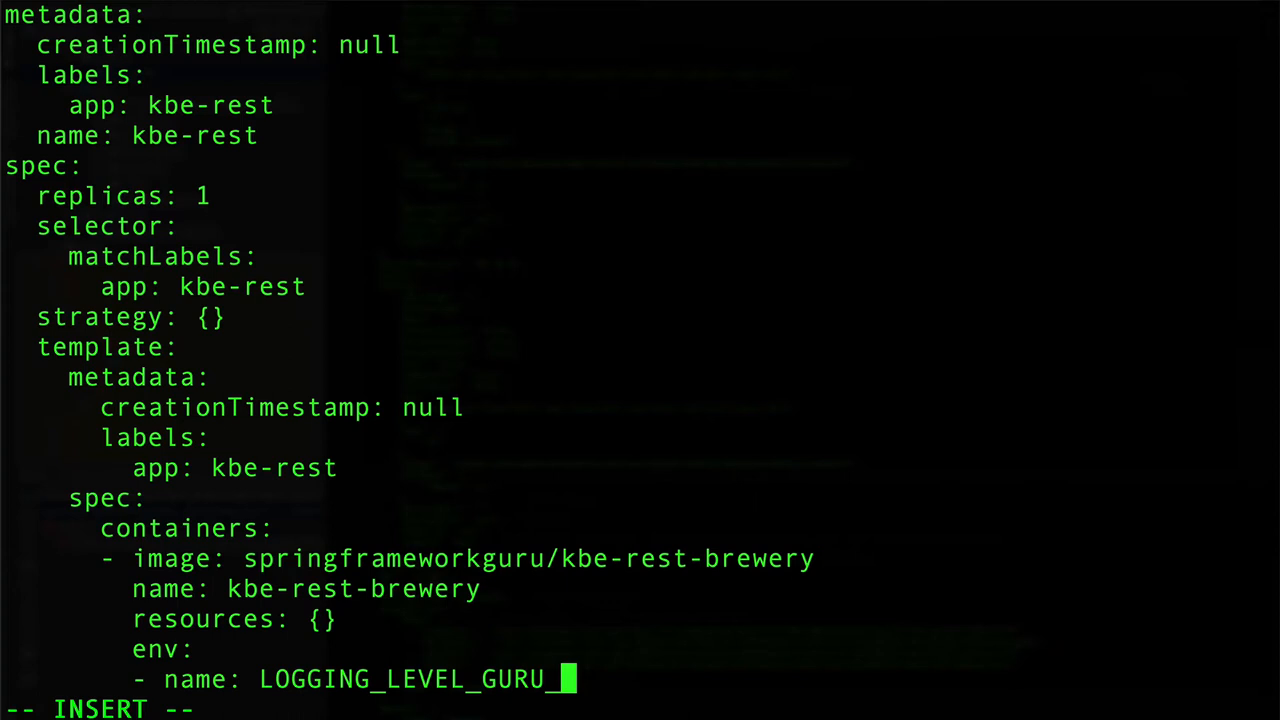
pyautogui.write('SPRINGFRAMEWORK_S')
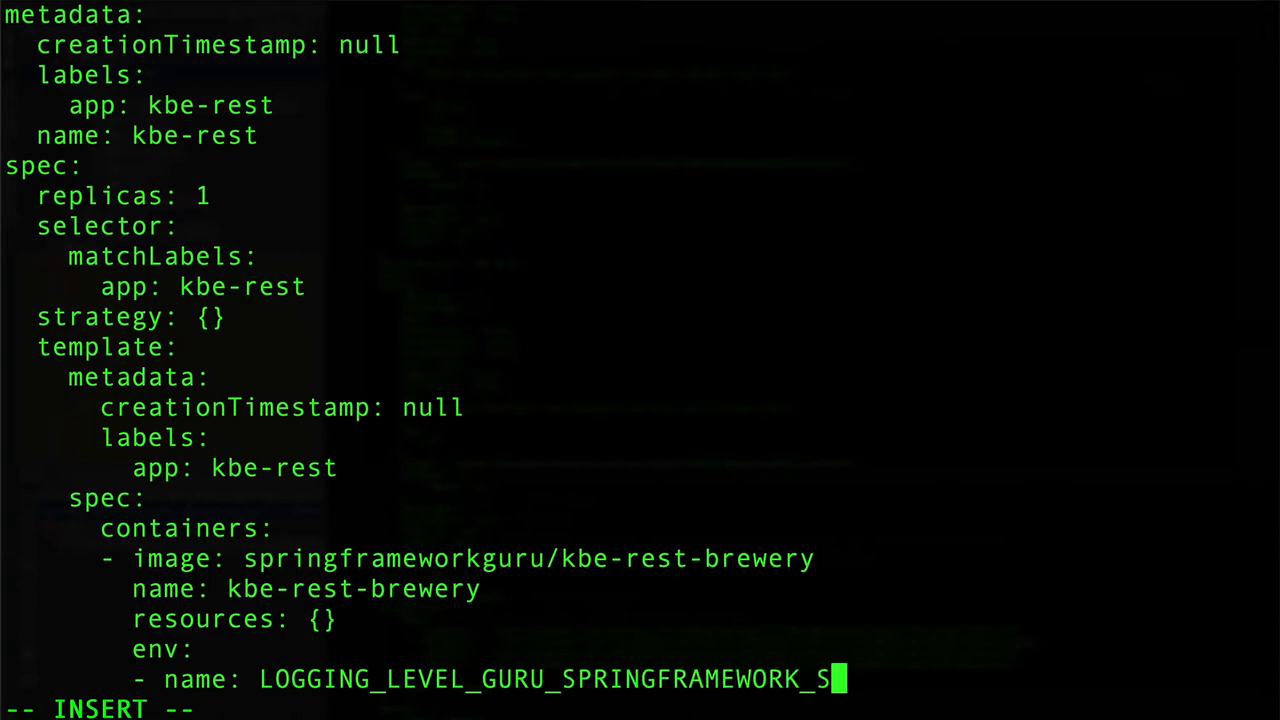
pyautogui.write('FGRESTBREWE')
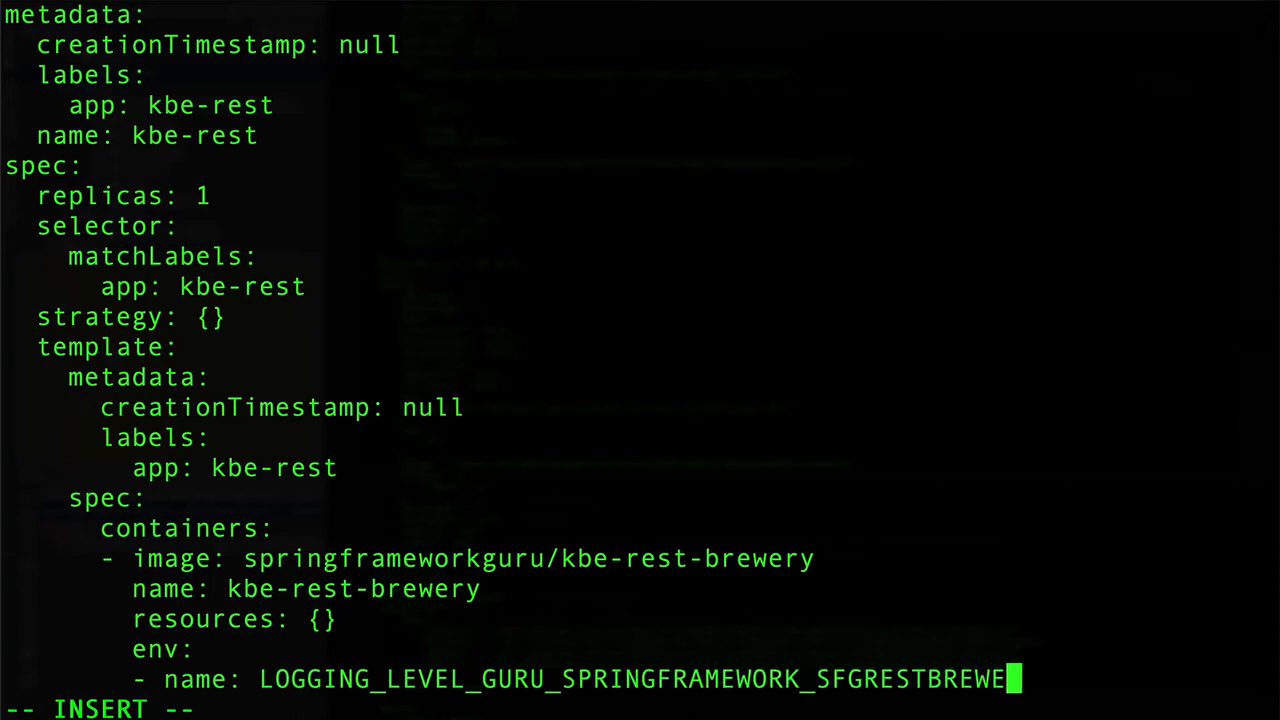
pyautogui.write('RY')
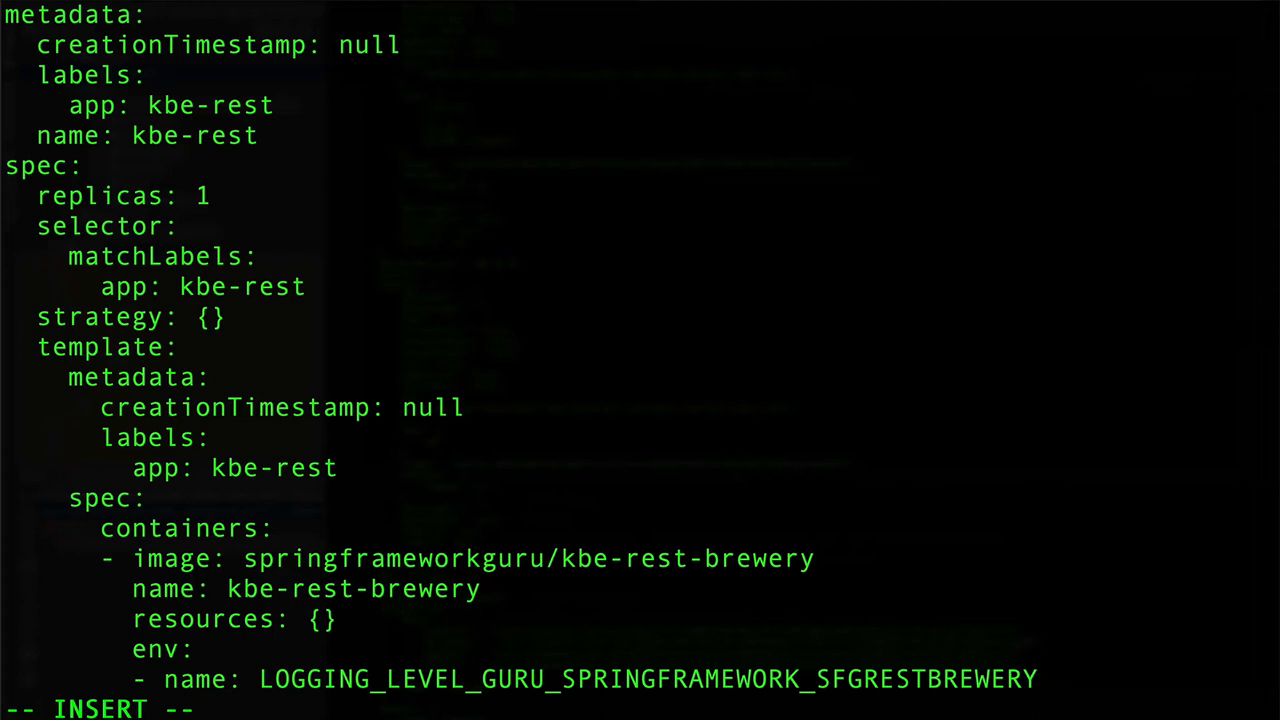
pyautogui.scroll(-3)
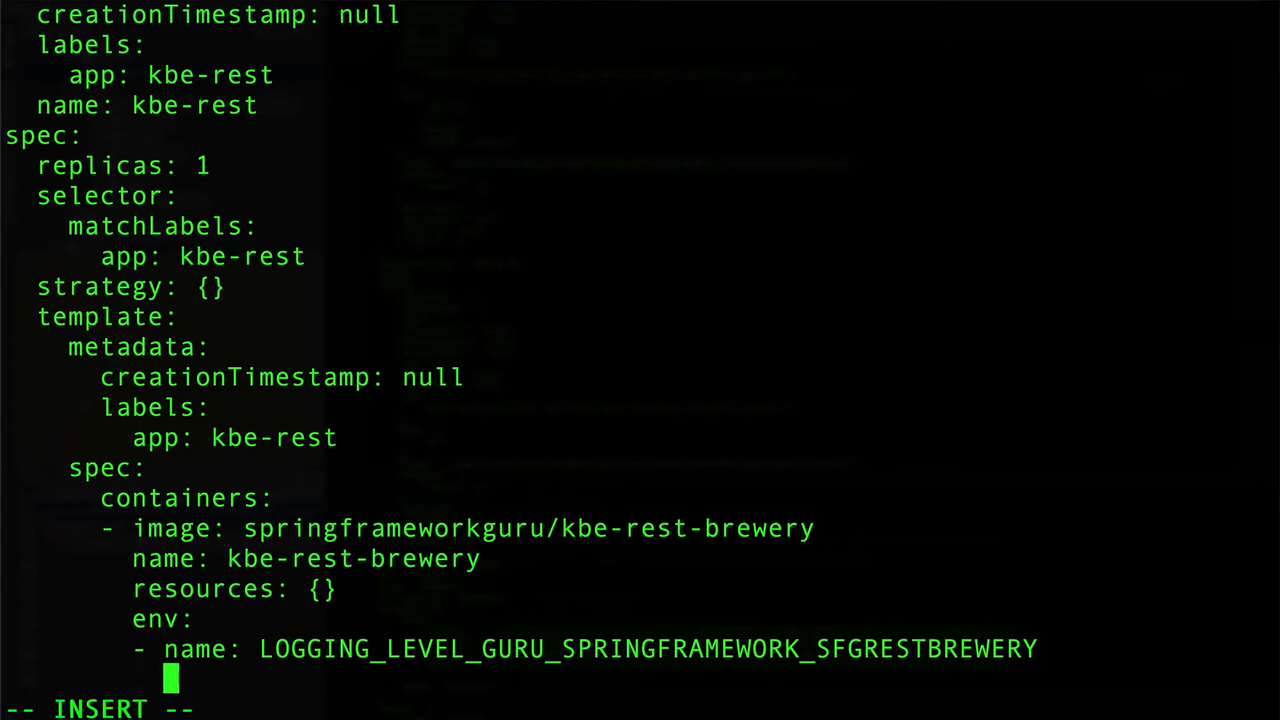
pyautogui.write('value:')
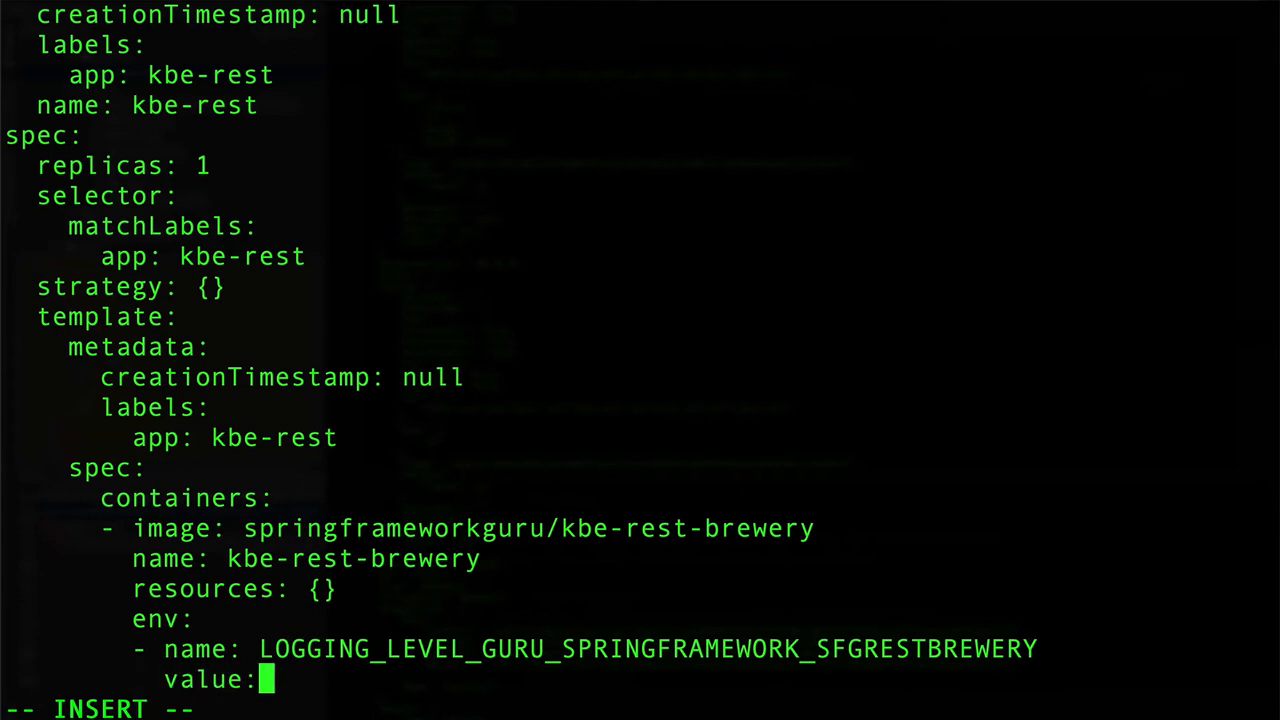
pyautogui.write('info')
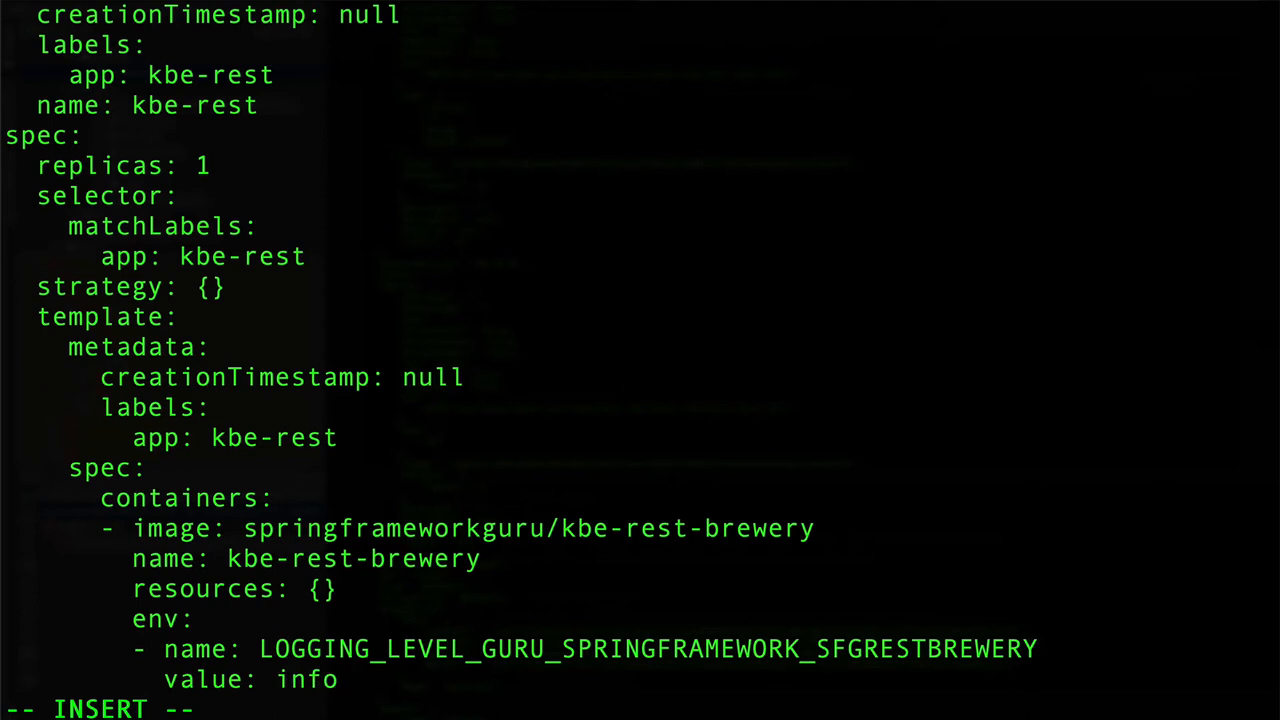
pyautogui.moveTo(344, 680)
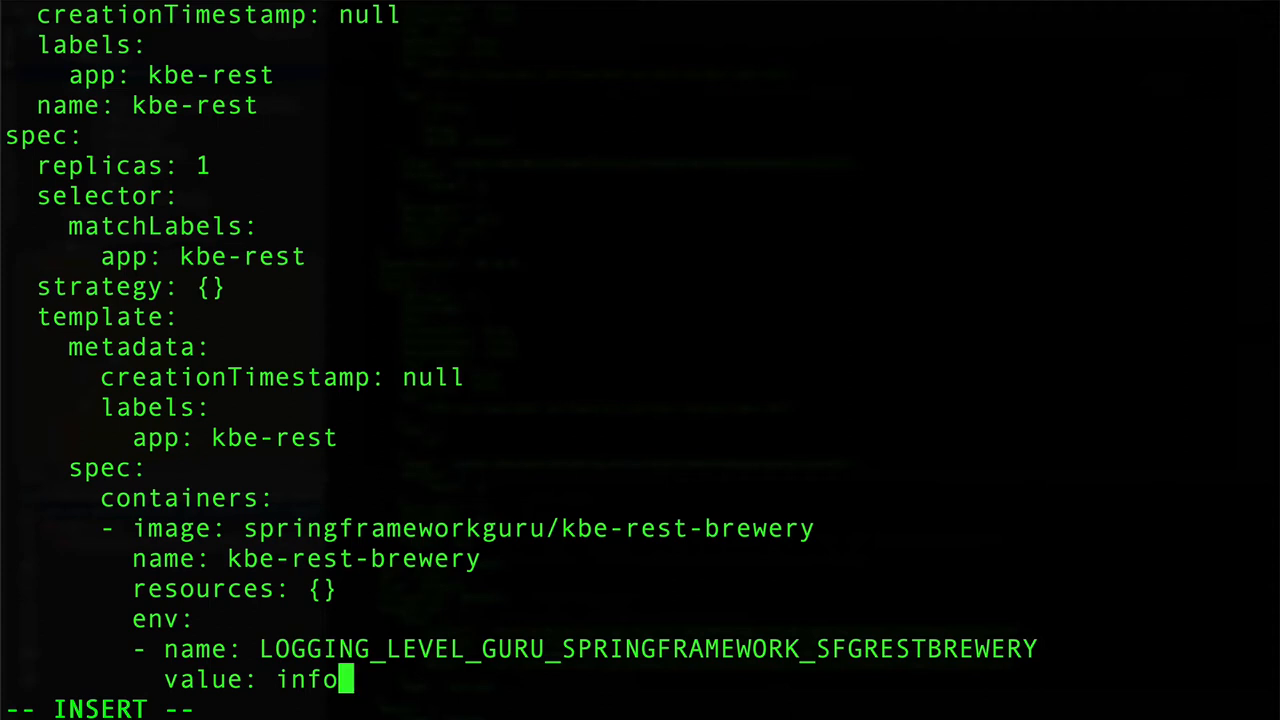
pyautogui.moveTo(420, 640)
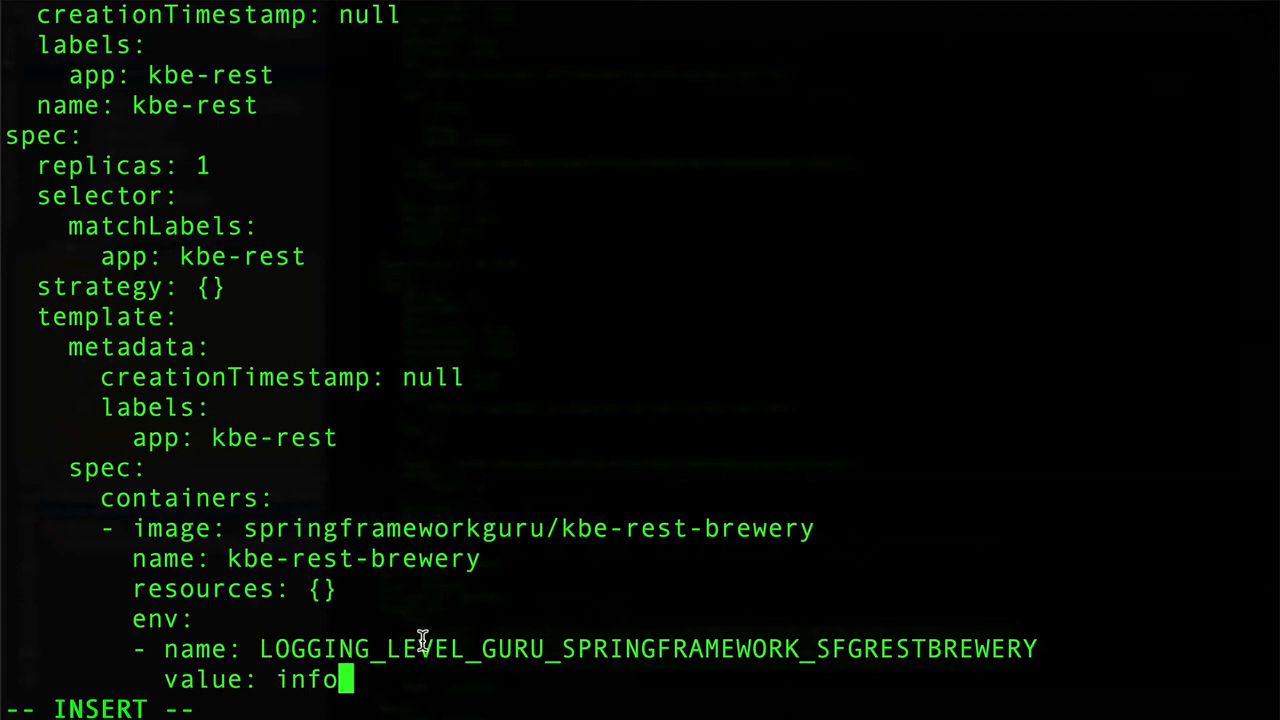
pyautogui.moveTo(900, 660)
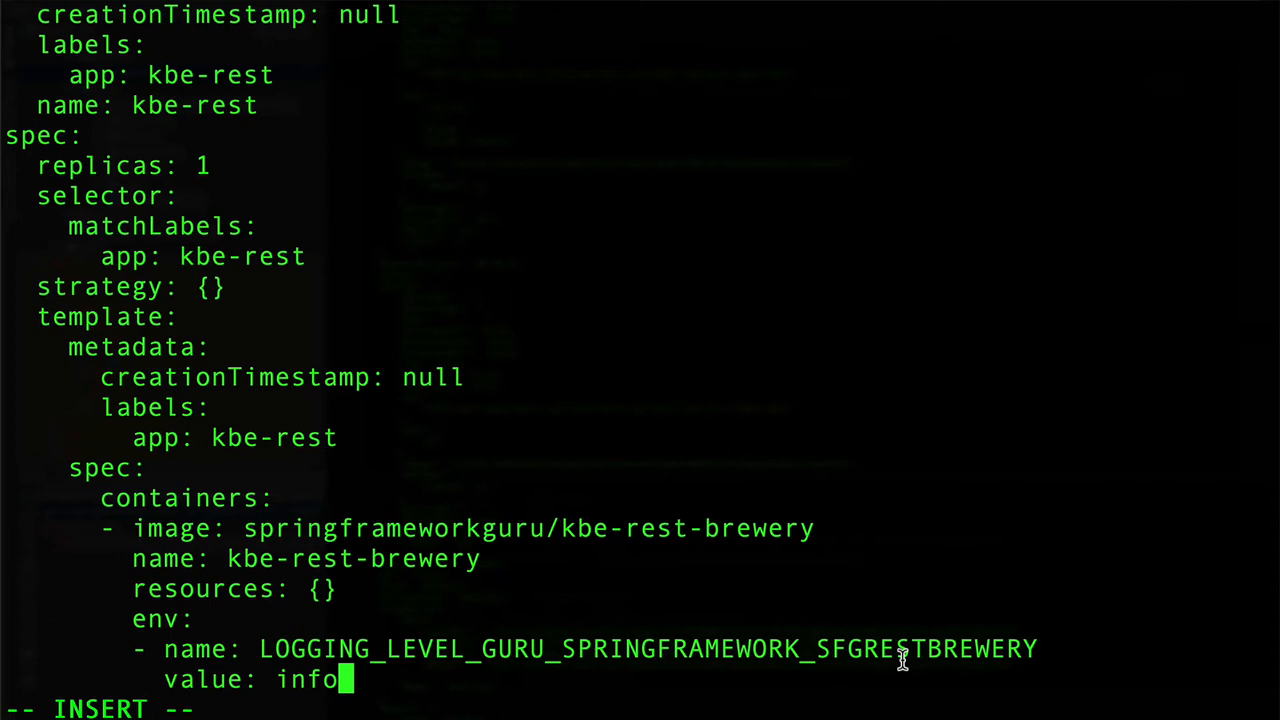
pyautogui.moveTo(492, 672)
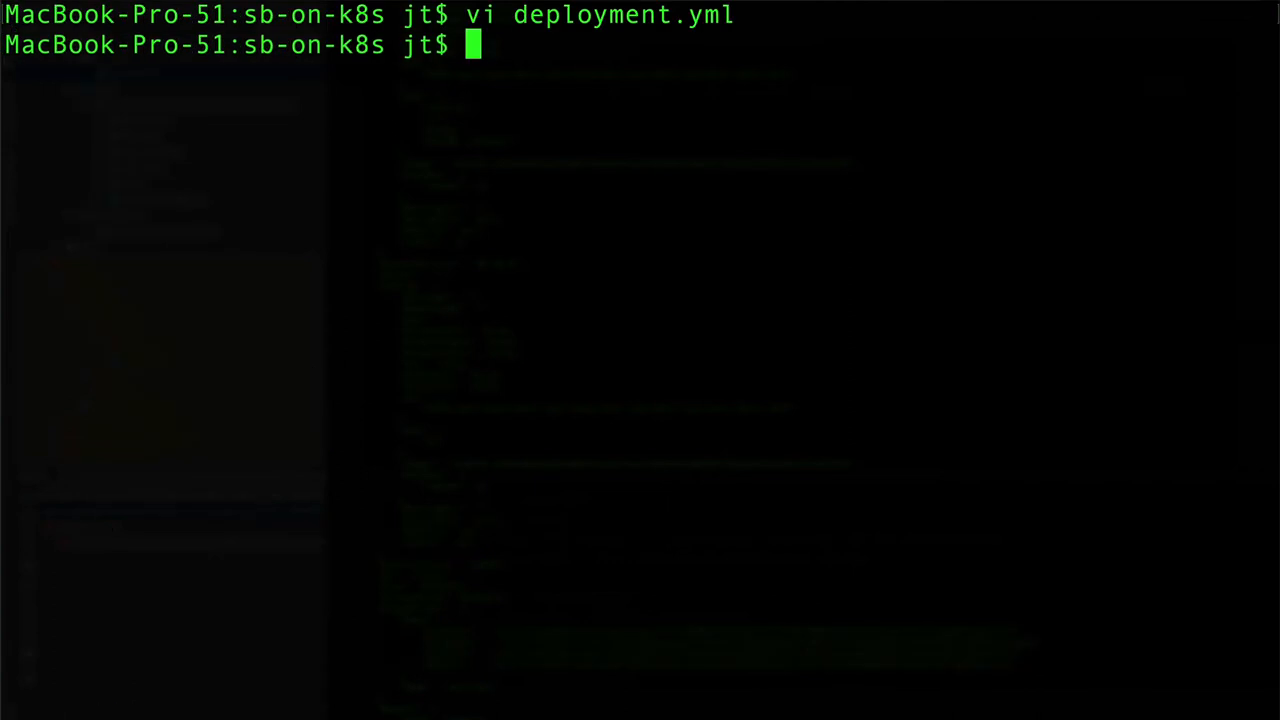
# Check resources with kubectl get all and apply the updated deployment.yml to the cluster
pyautogui.write('kubectl get all')
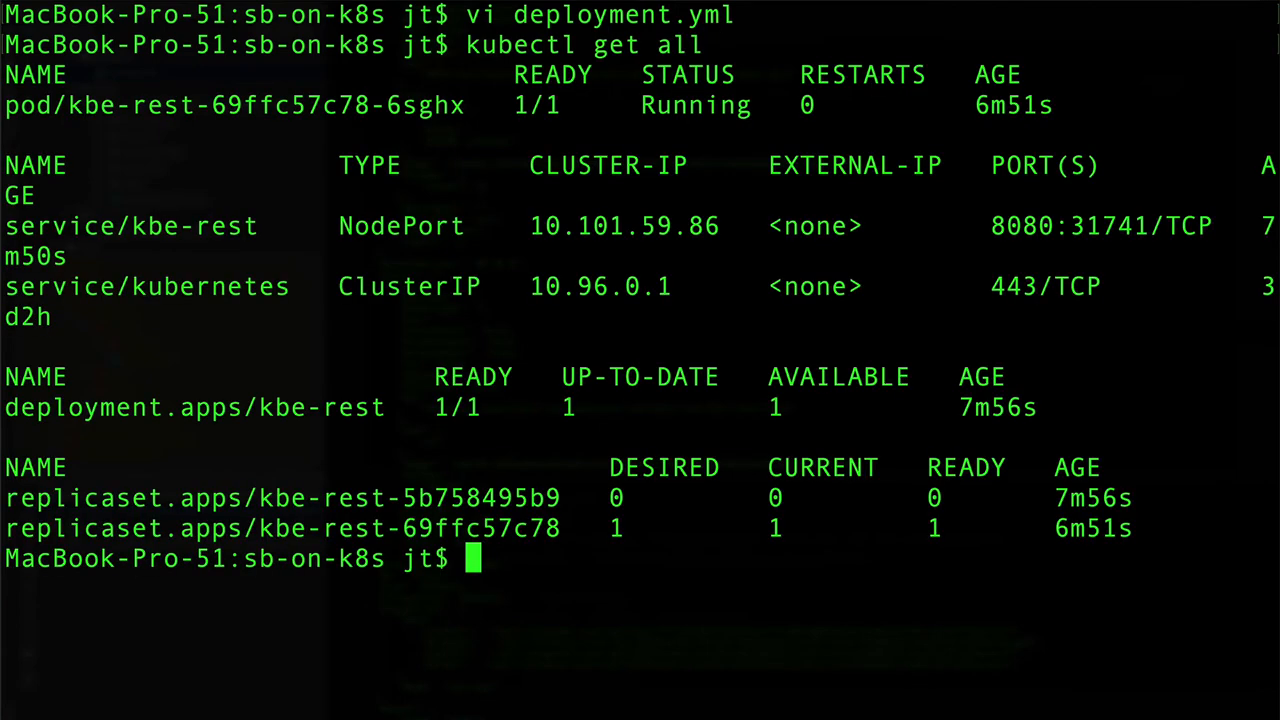
pyautogui.moveTo(1036, 104)
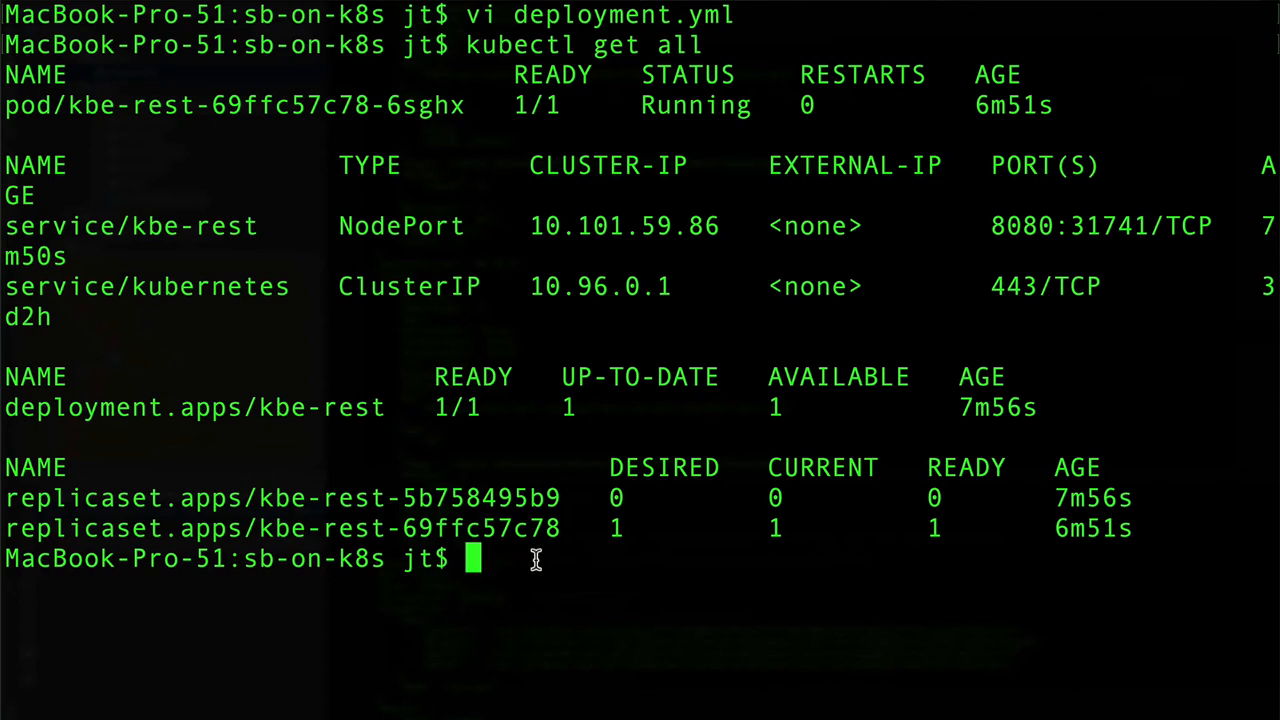
pyautogui.write('kubectl')
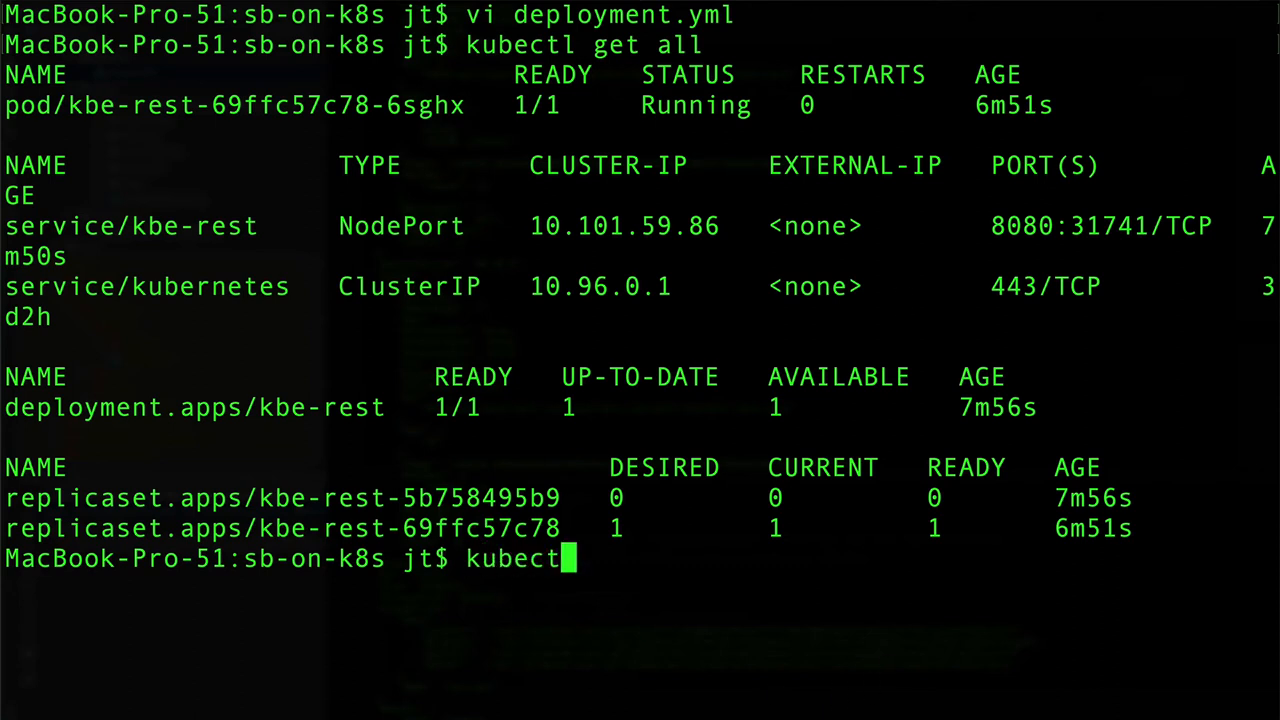
pyautogui.write('apply -f d')
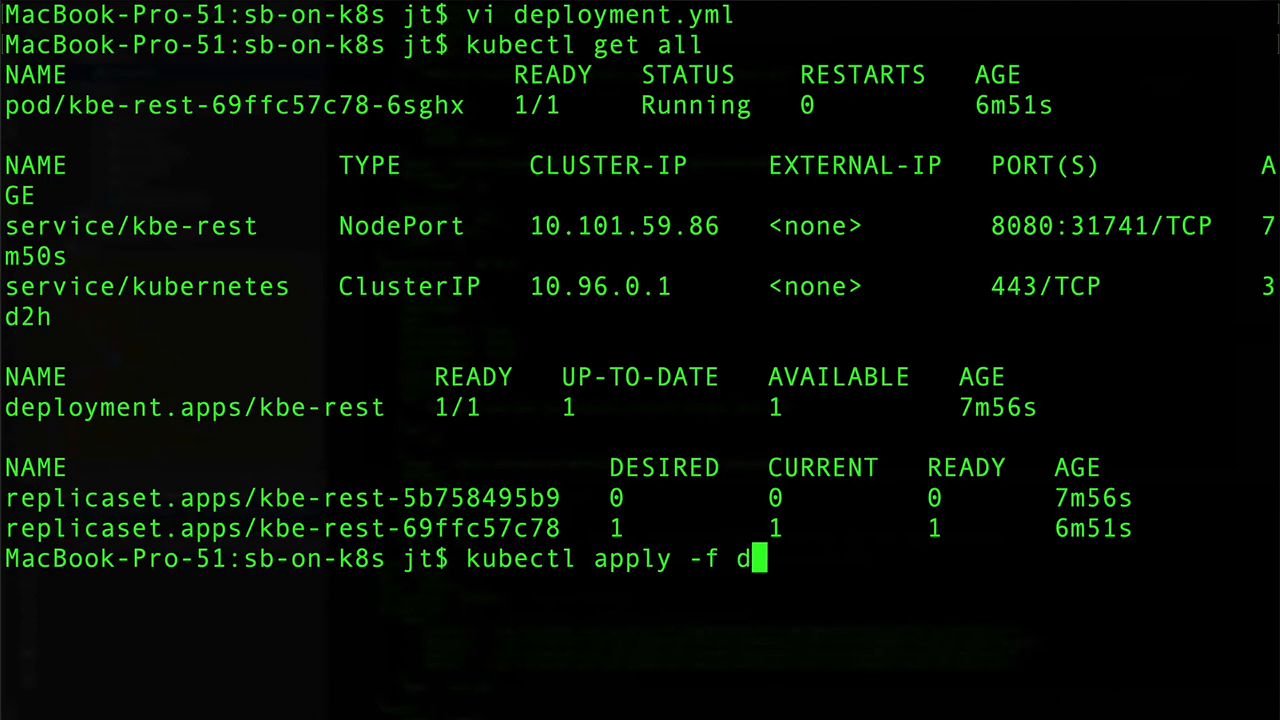
pyautogui.write('eployment.yml')
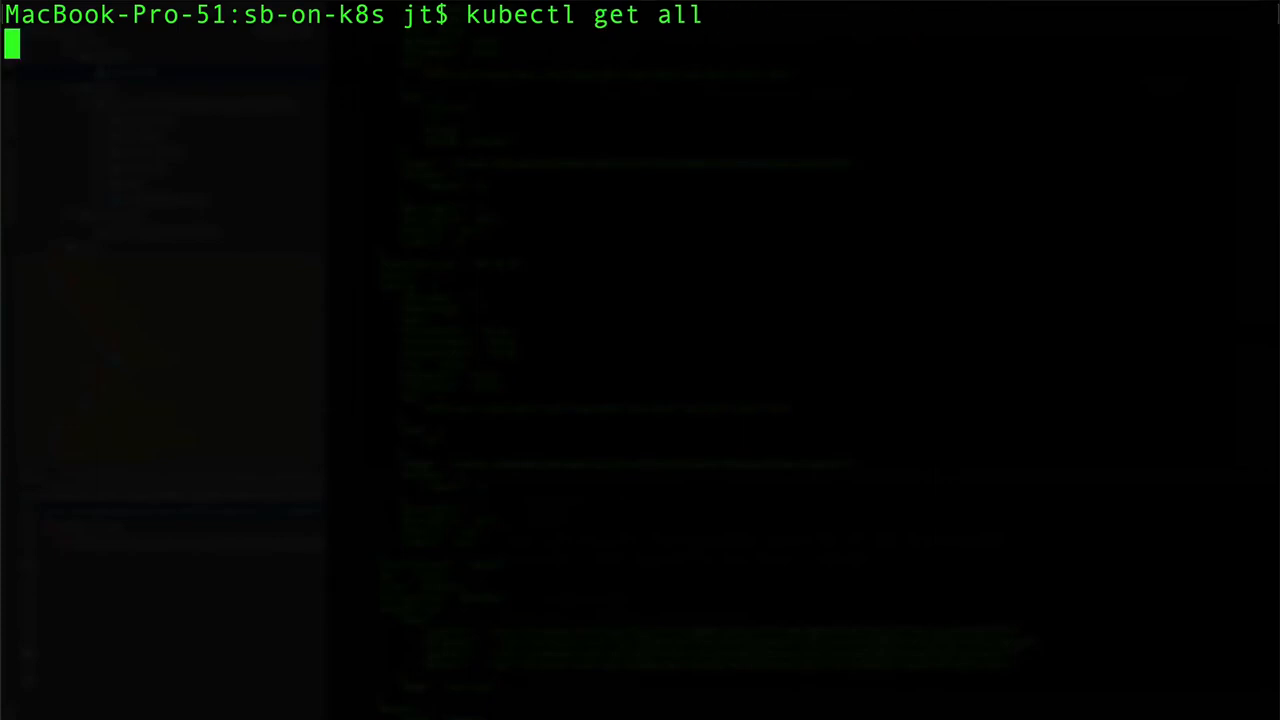
# Confirm the new kbe-rest pod replaced the old one and view its info-level startup logs
pyautogui.press('Return')
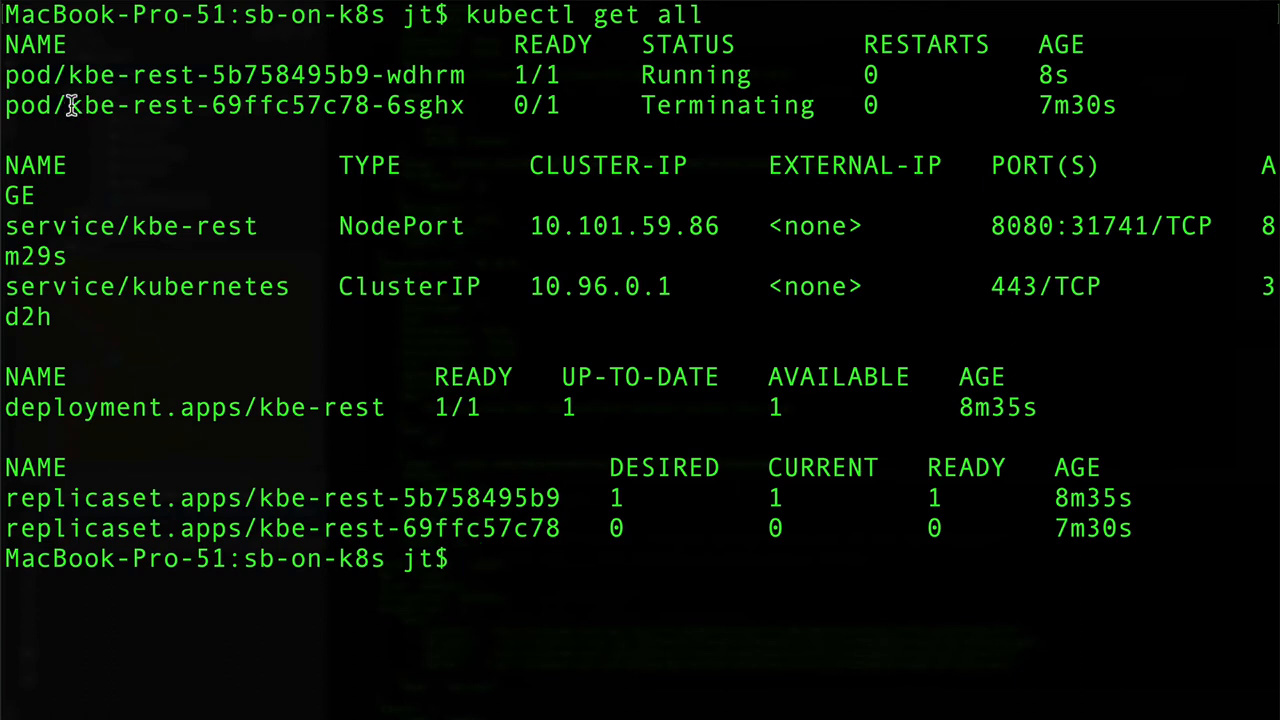
pyautogui.moveTo(590, 80)
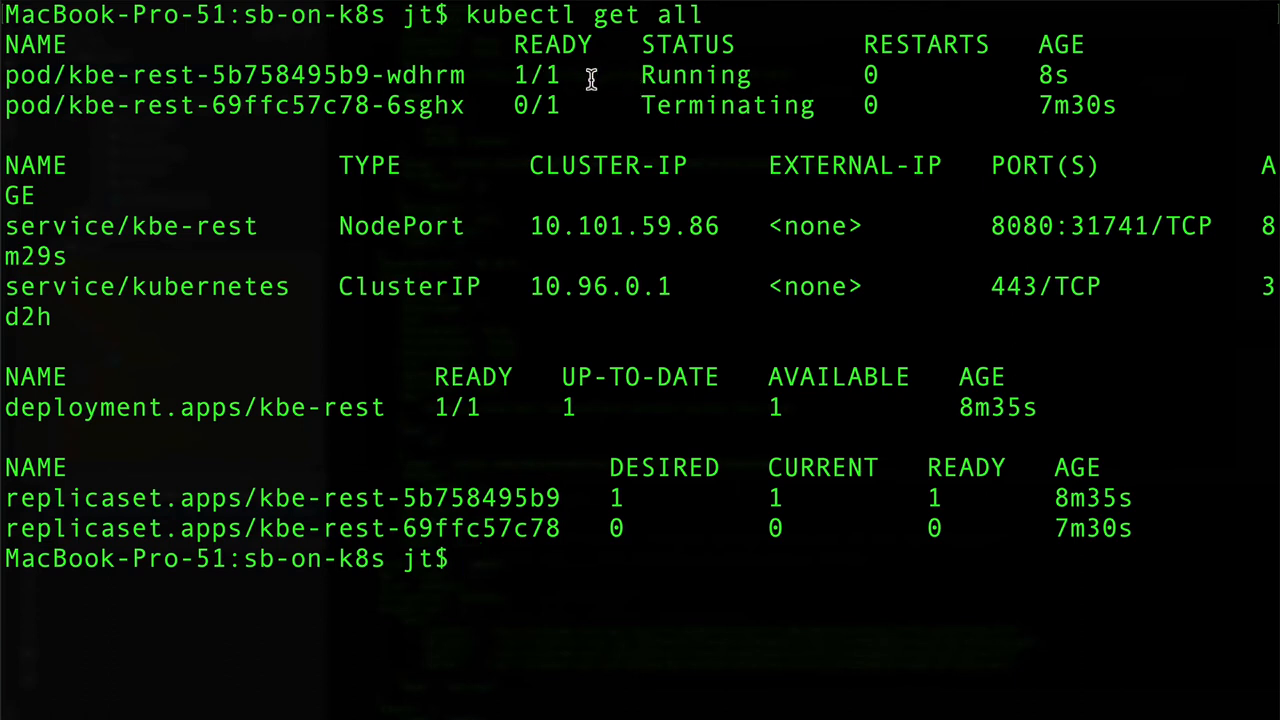
pyautogui.moveTo(70, 78)
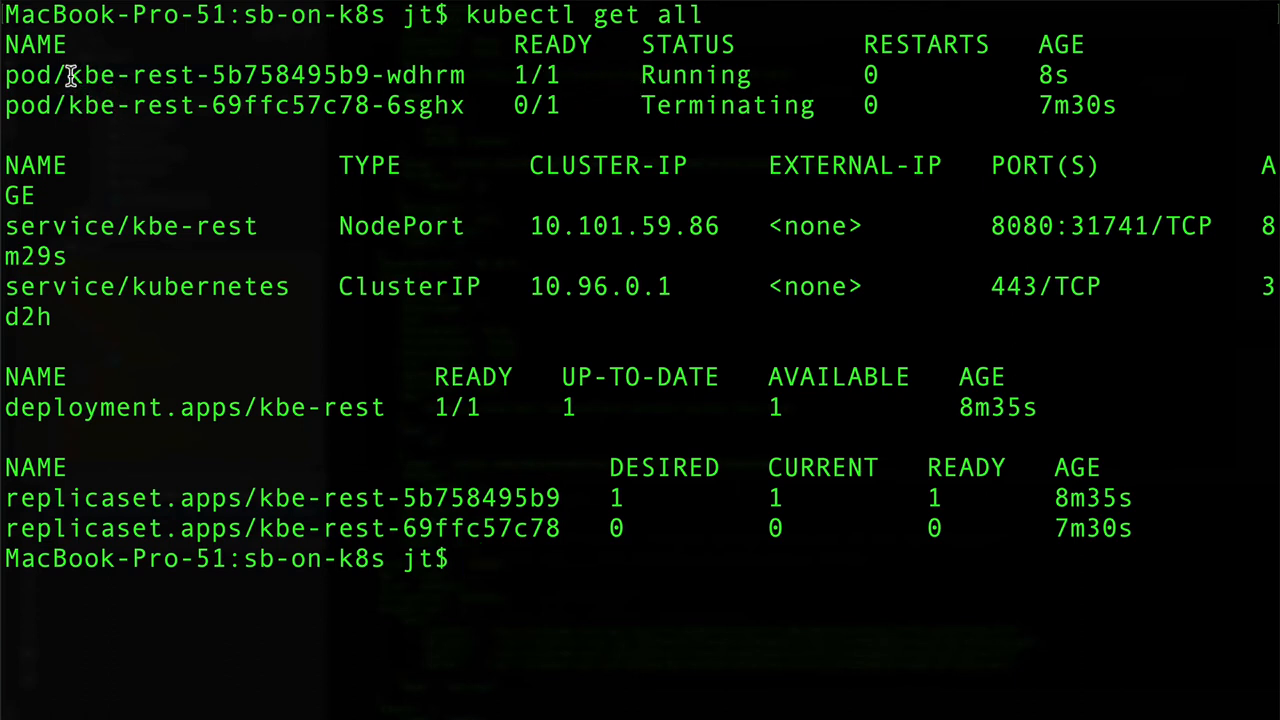
pyautogui.doubleClick(264, 74)
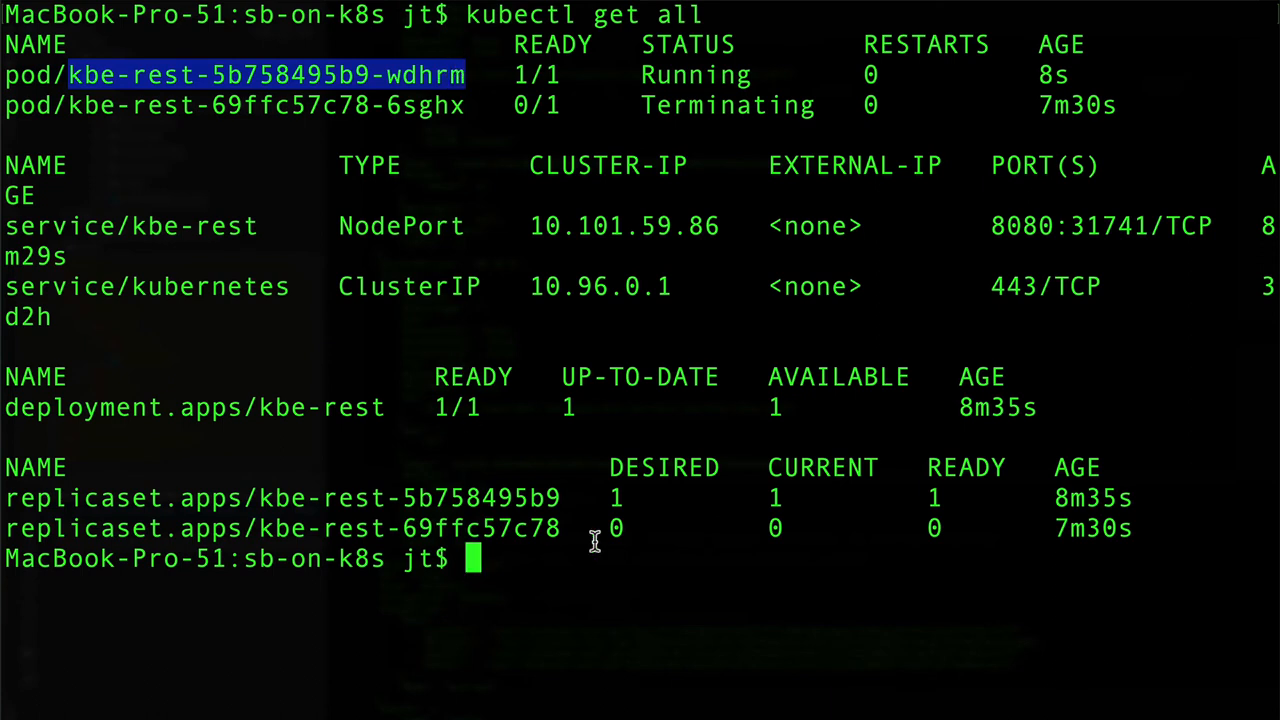
pyautogui.write('kubec')
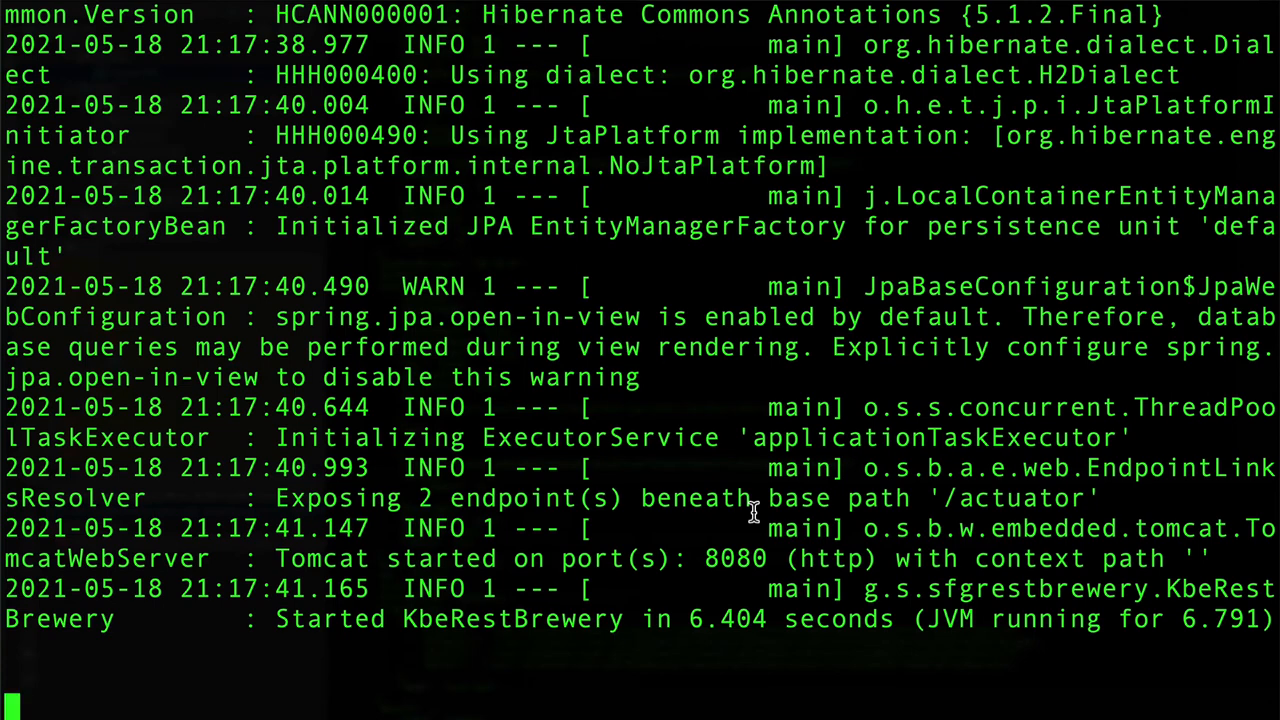
pyautogui.write('clear')
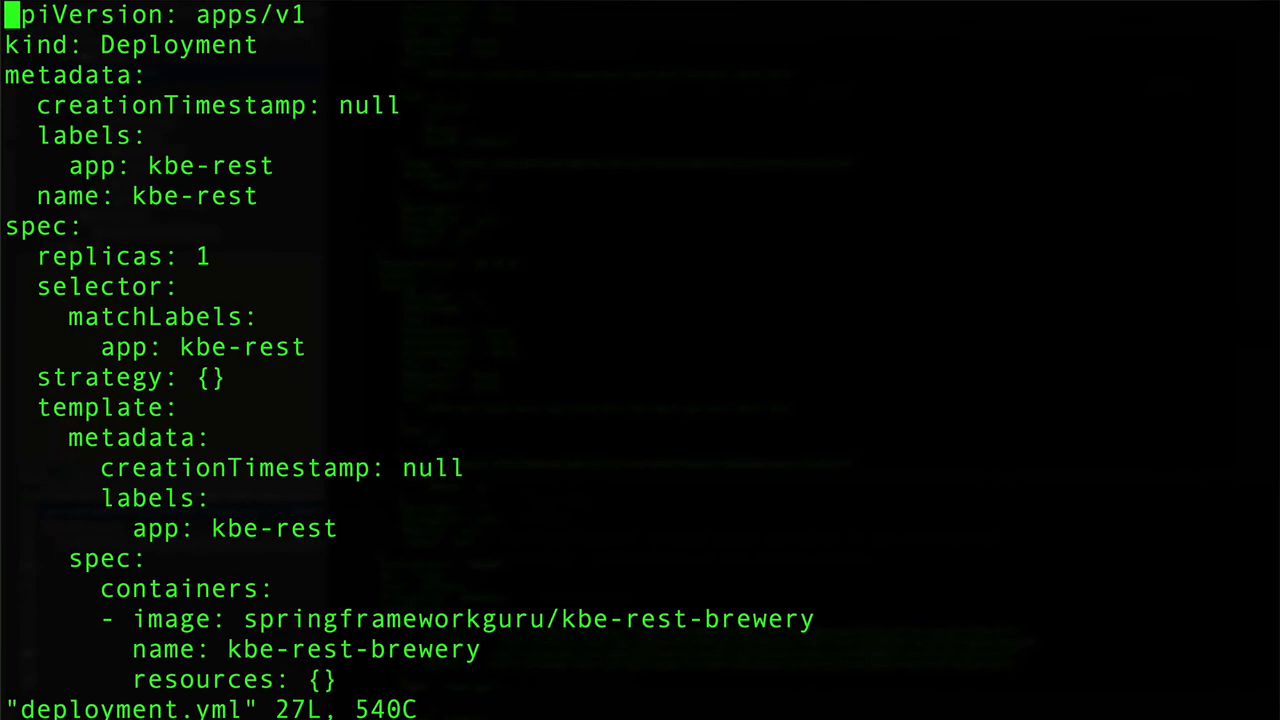
# Scroll deployment.yml to the env entry with the logging level set to info
pyautogui.scroll(-3)
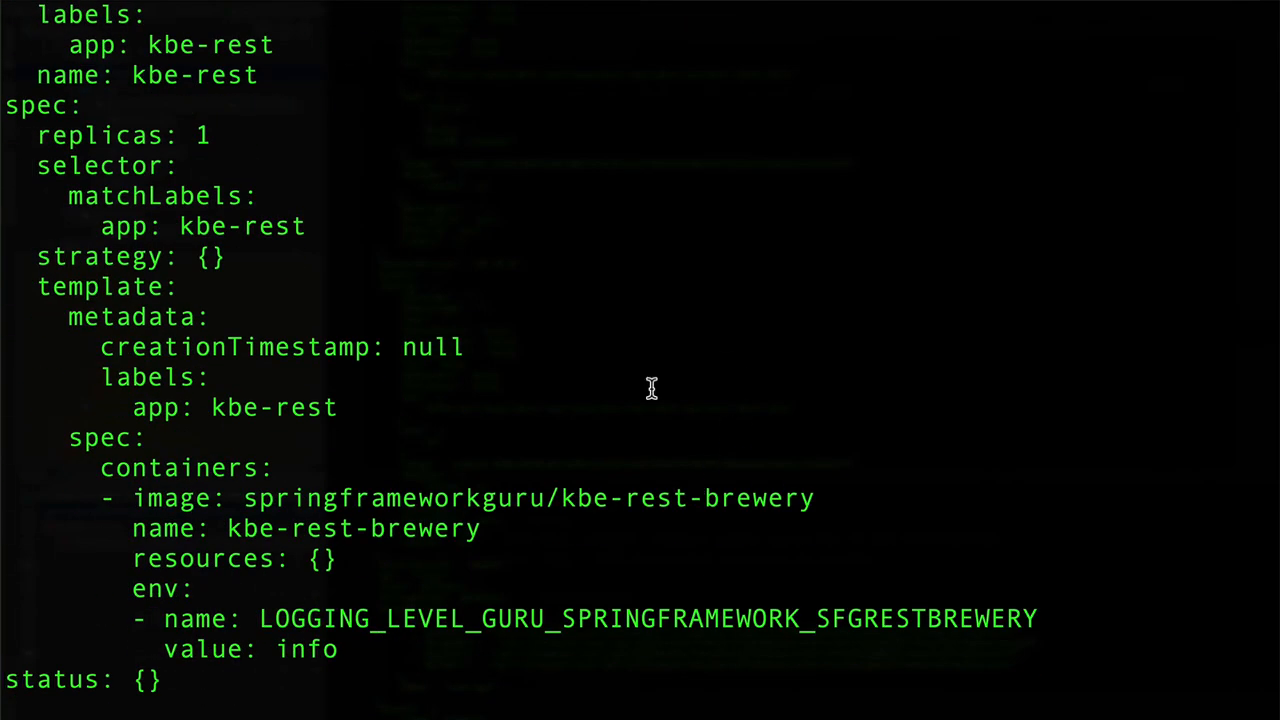
pyautogui.moveTo(128, 600)
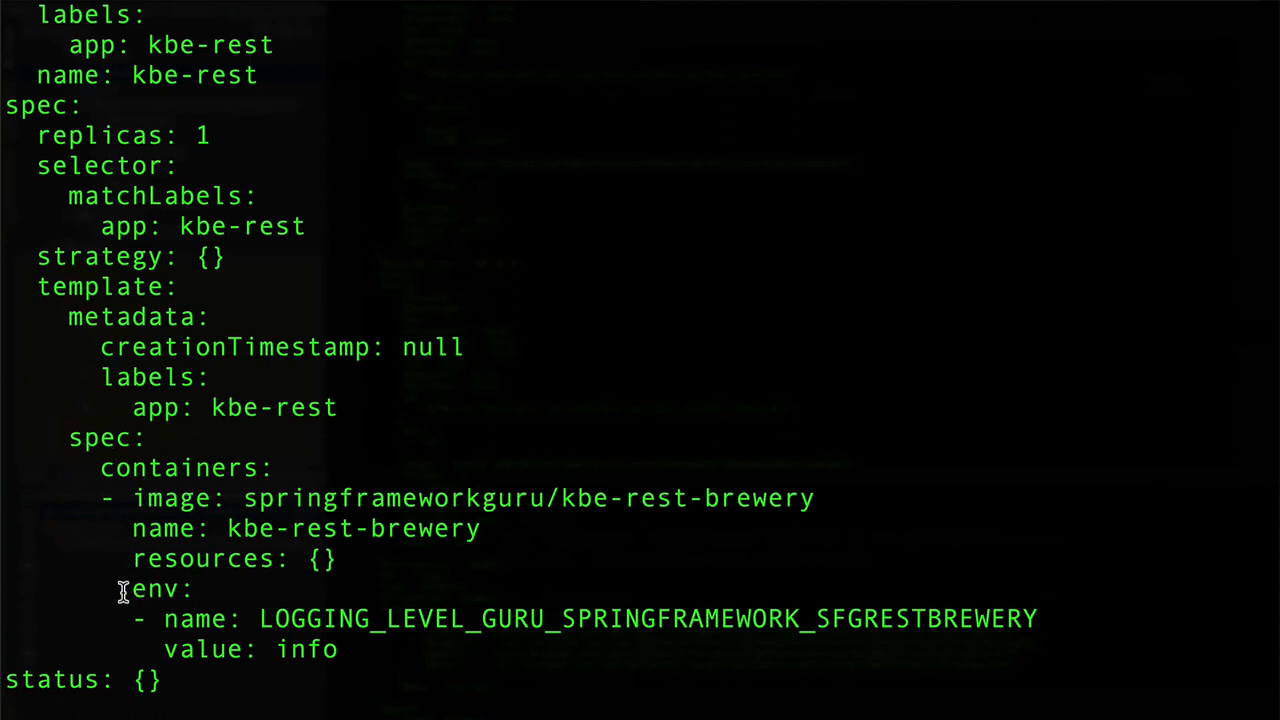
pyautogui.moveTo(144, 596)
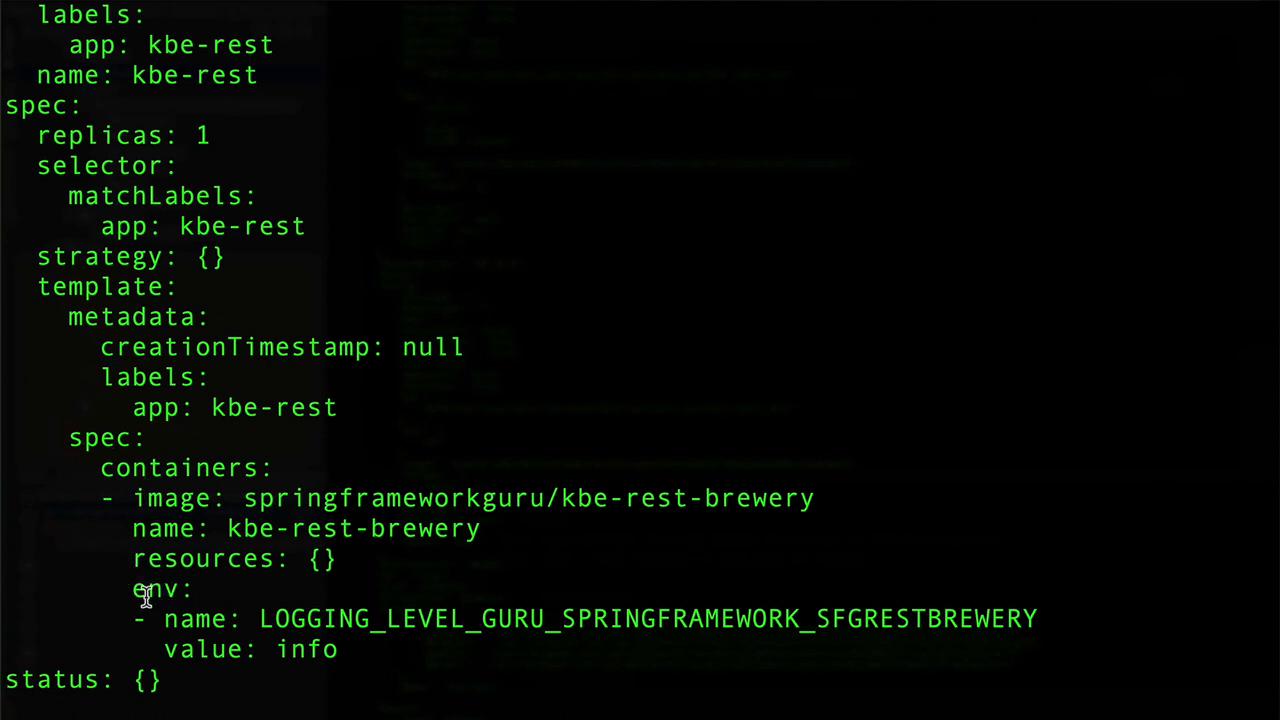
pyautogui.moveTo(112, 630)
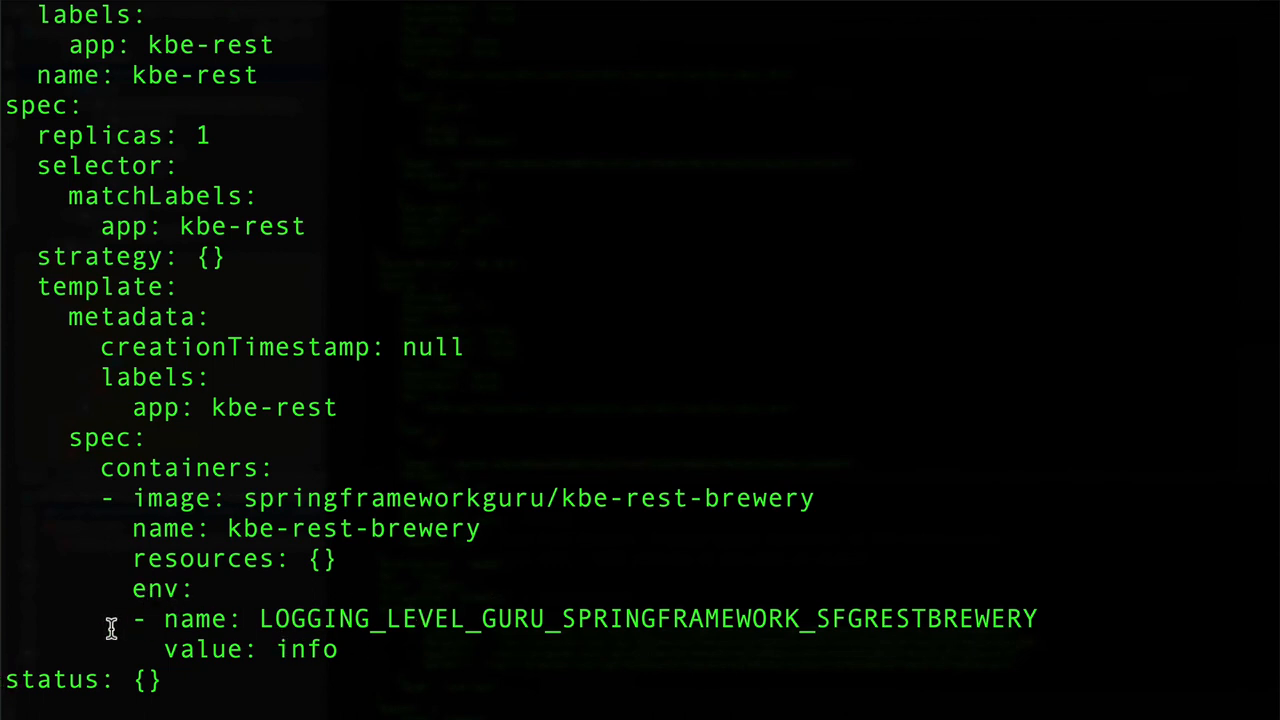
pyautogui.moveTo(312, 612)
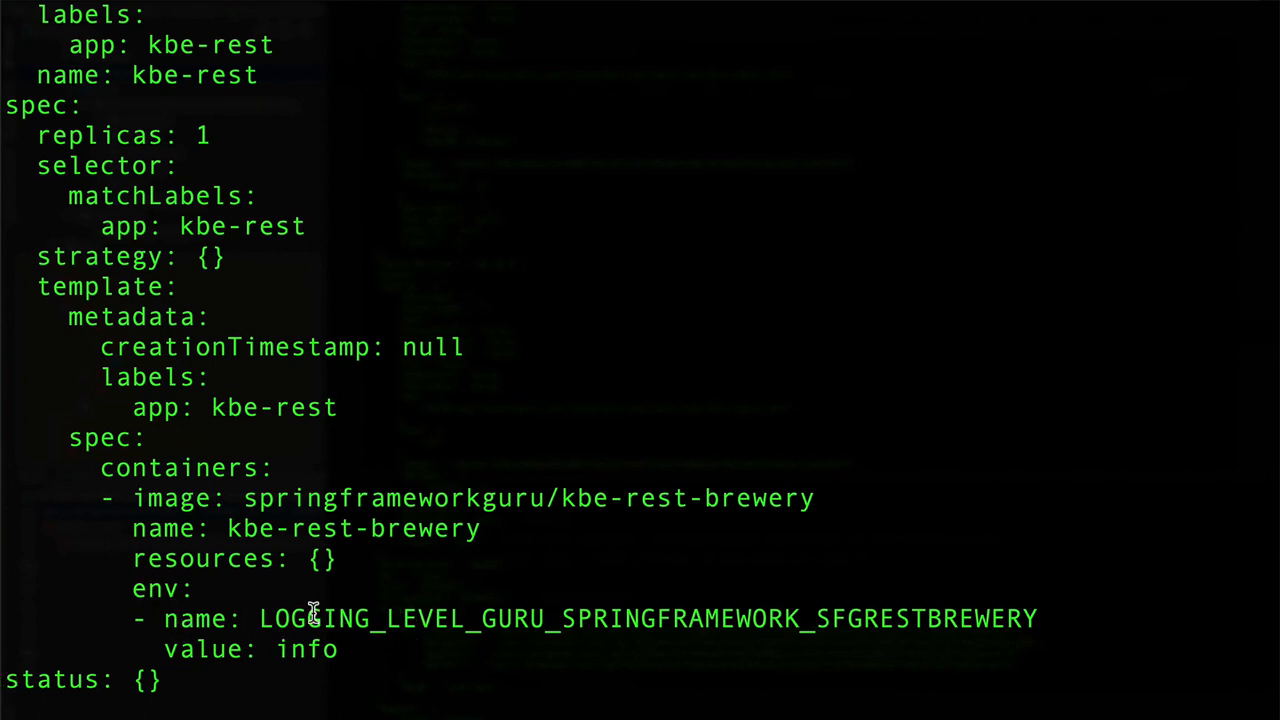
pyautogui.moveTo(776, 618)
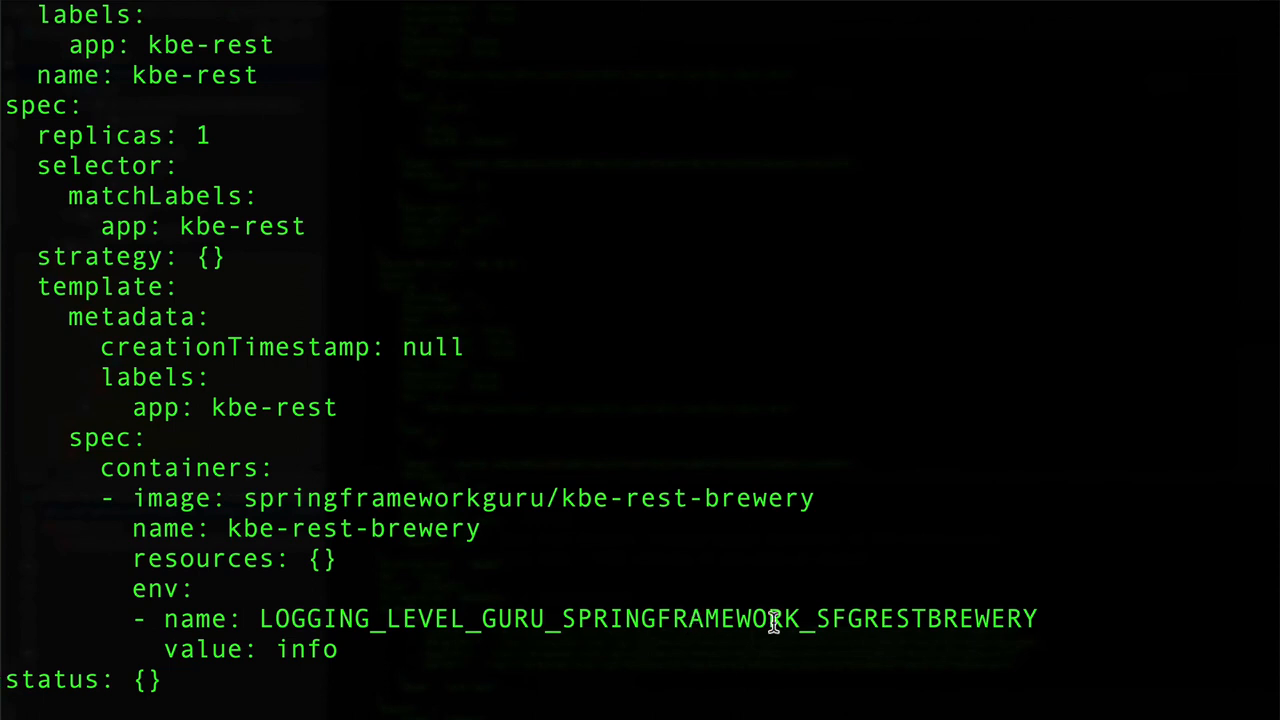
pyautogui.moveTo(484, 656)
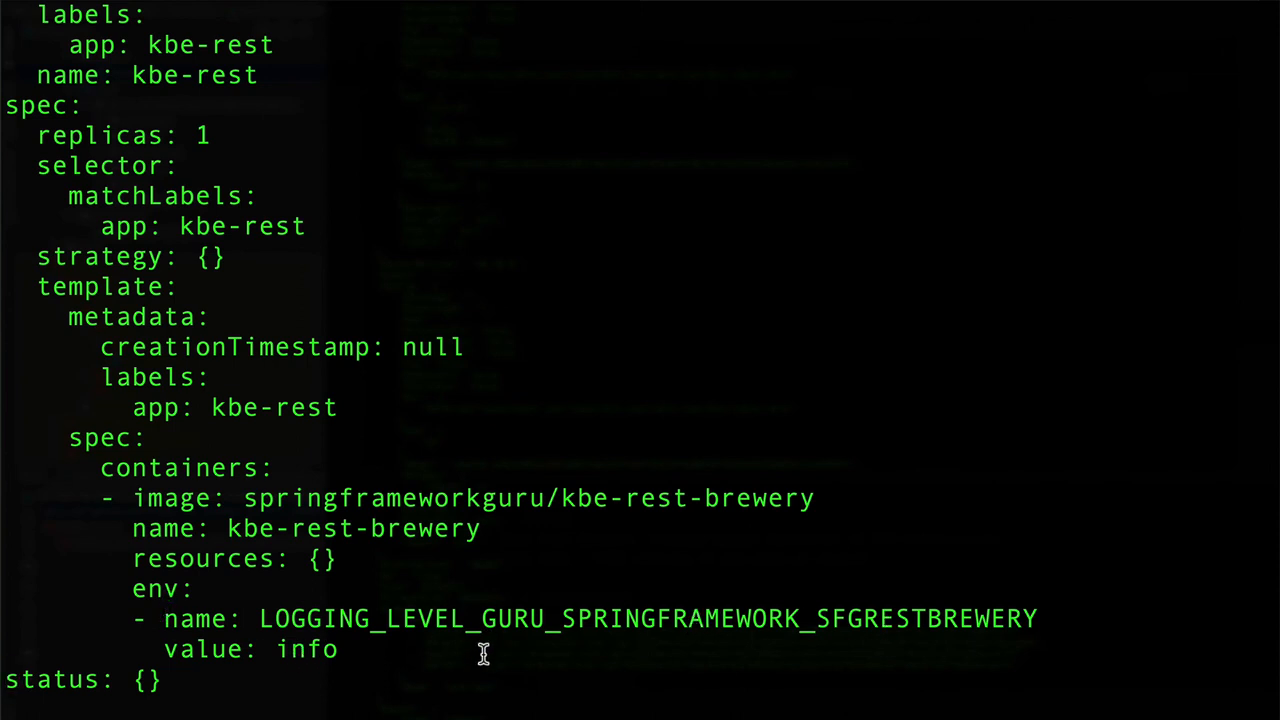